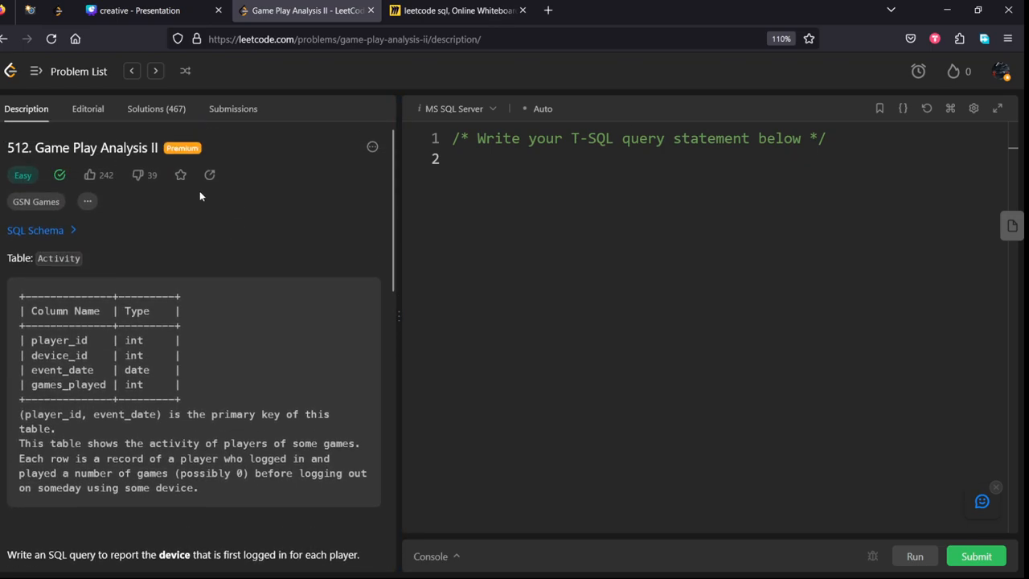
mouse_move(35, 202)
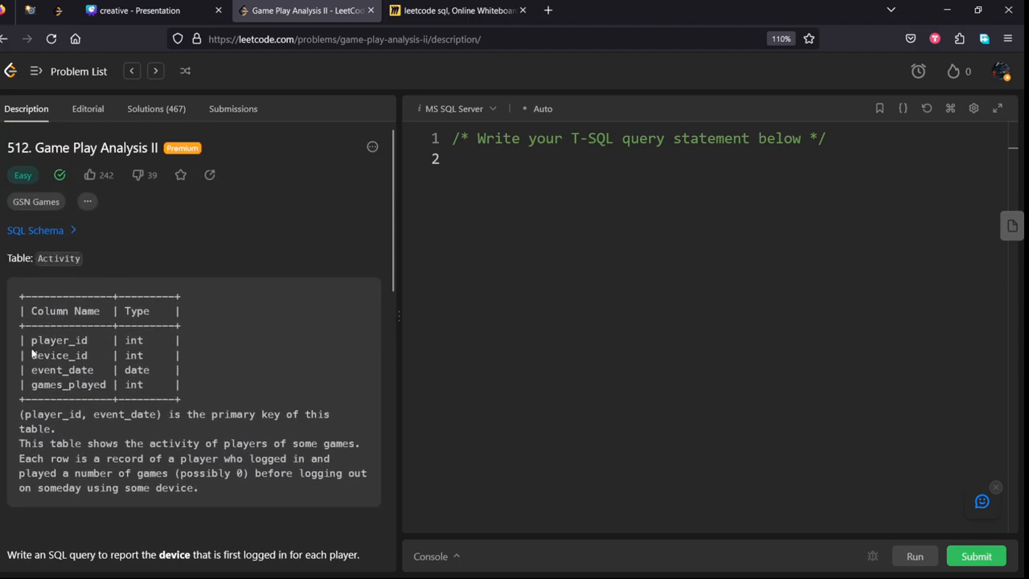
- Scroll the problem, highlighting the device_id column, activity sentence and task statement
drag(32, 340, 89, 355)
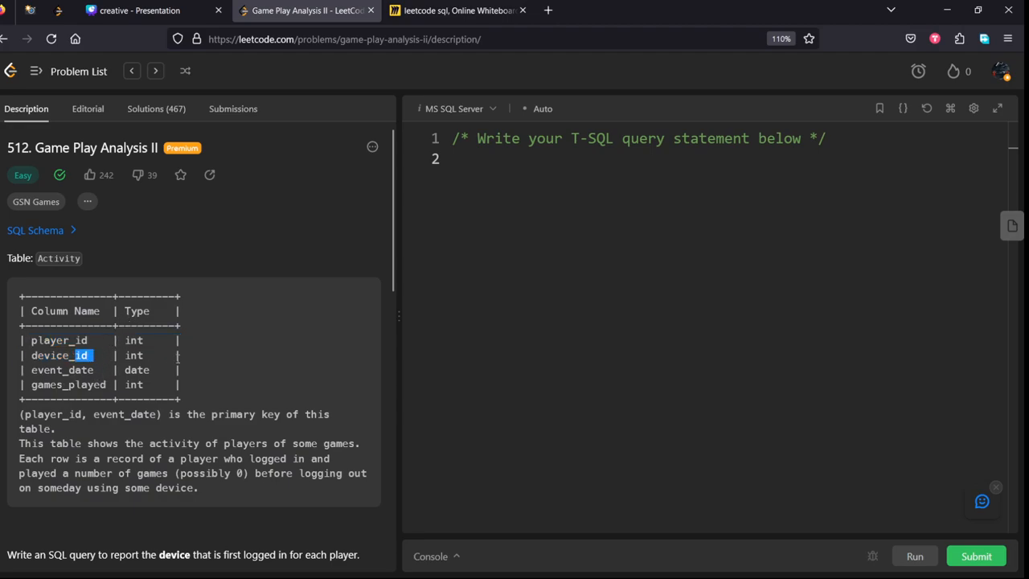
scroll(down, 3)
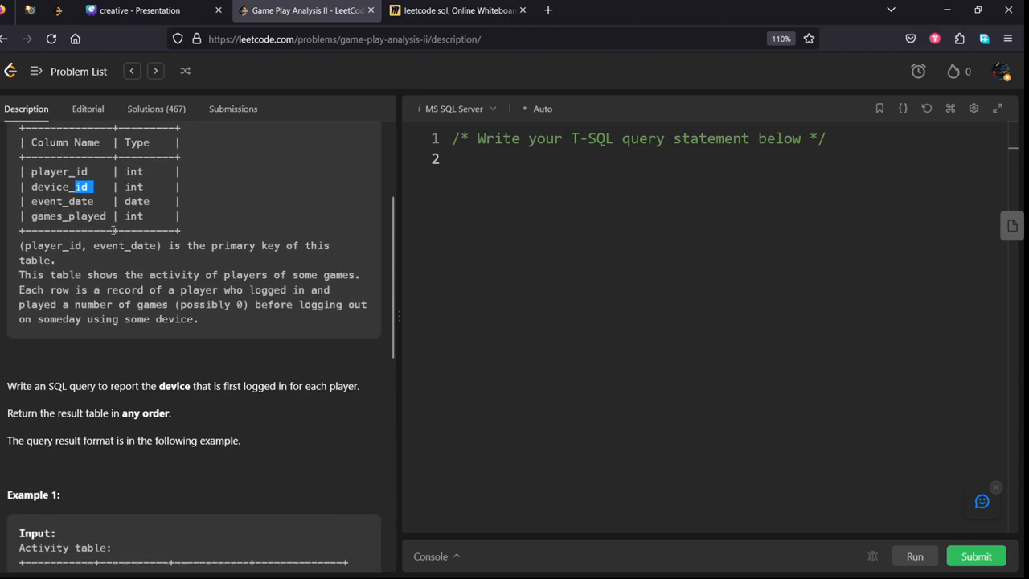
scroll(down, 3)
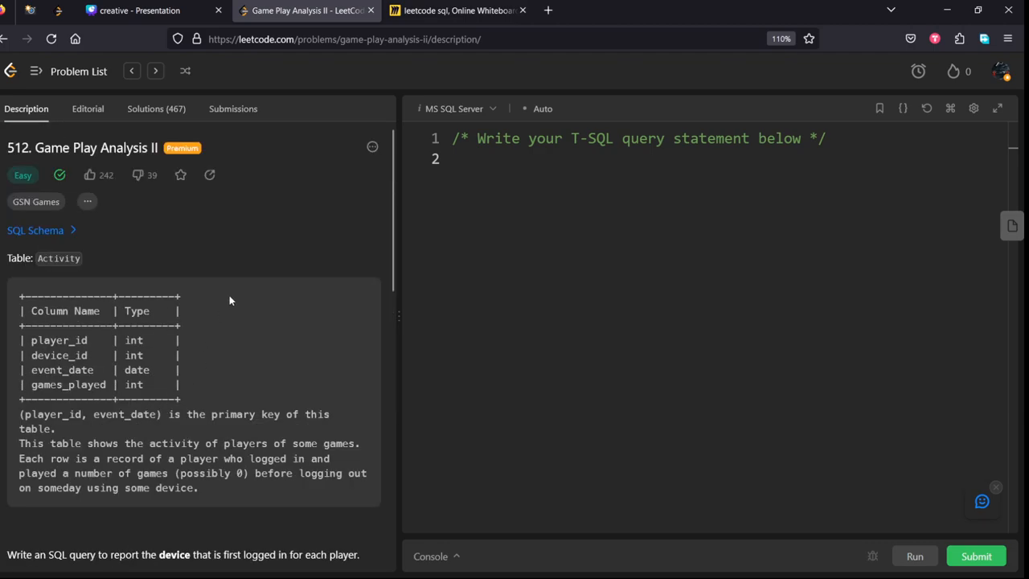
scroll(down, 3)
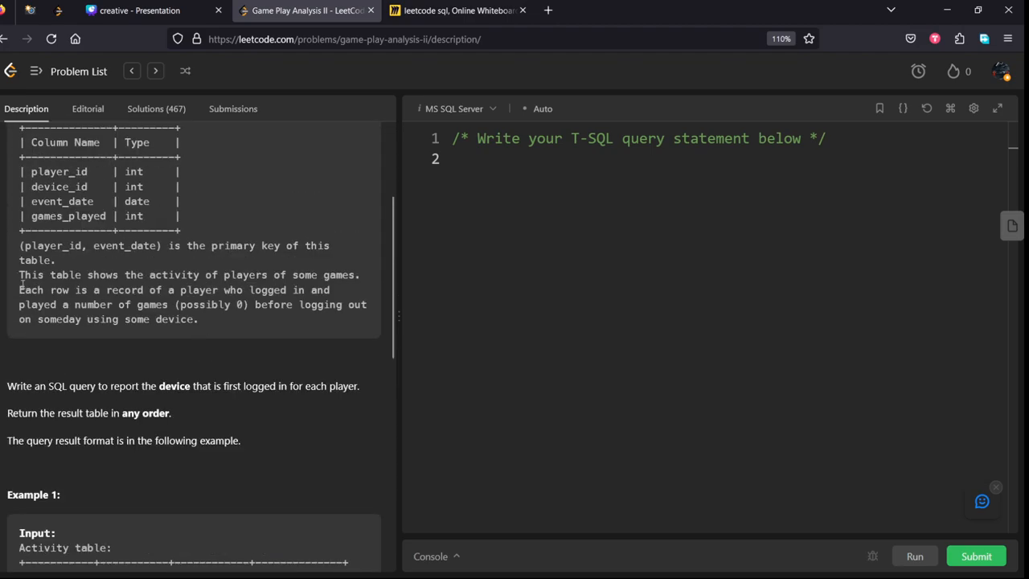
drag(19, 274, 316, 274)
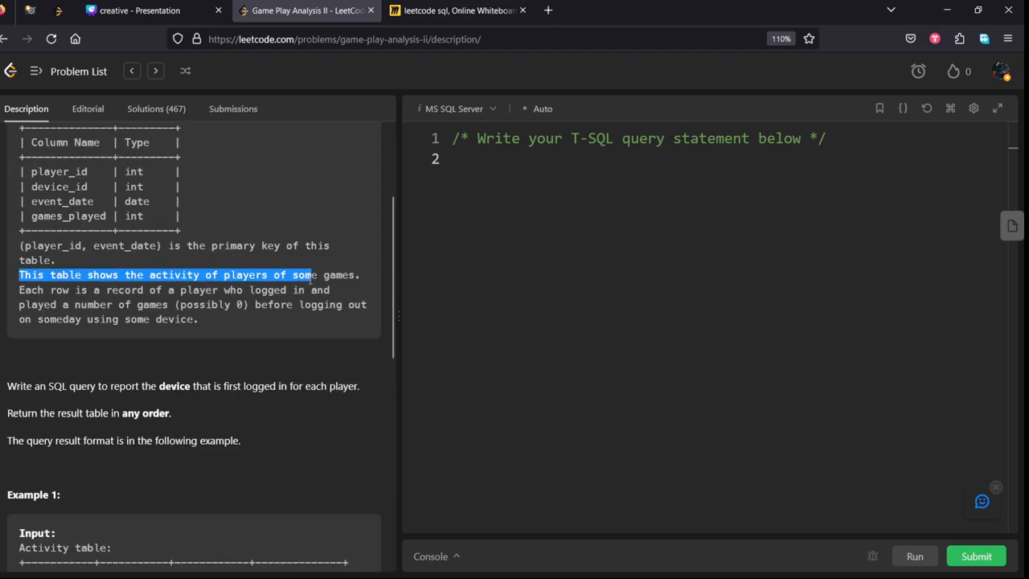
drag(309, 275, 356, 274)
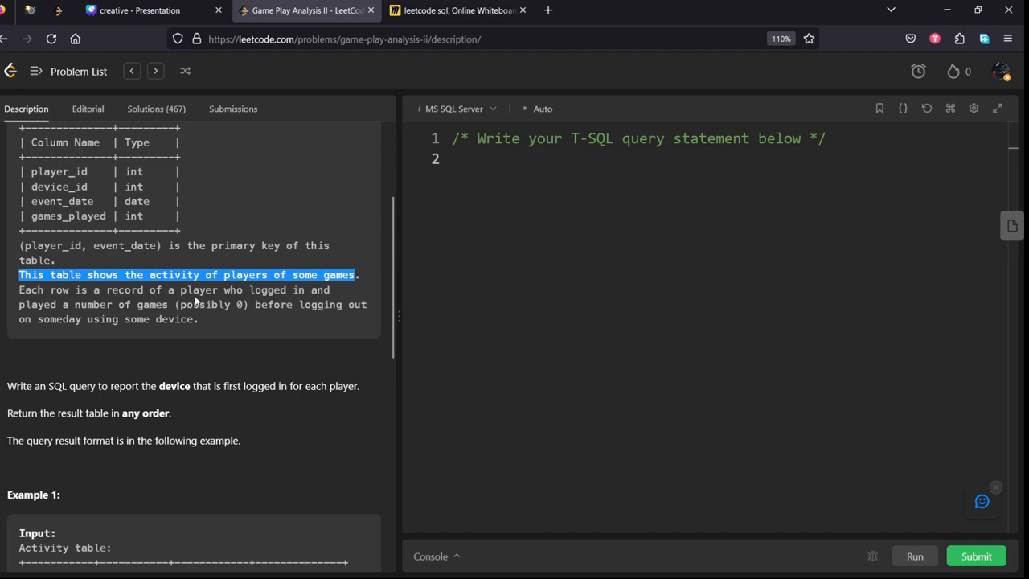
mouse_move(45, 316)
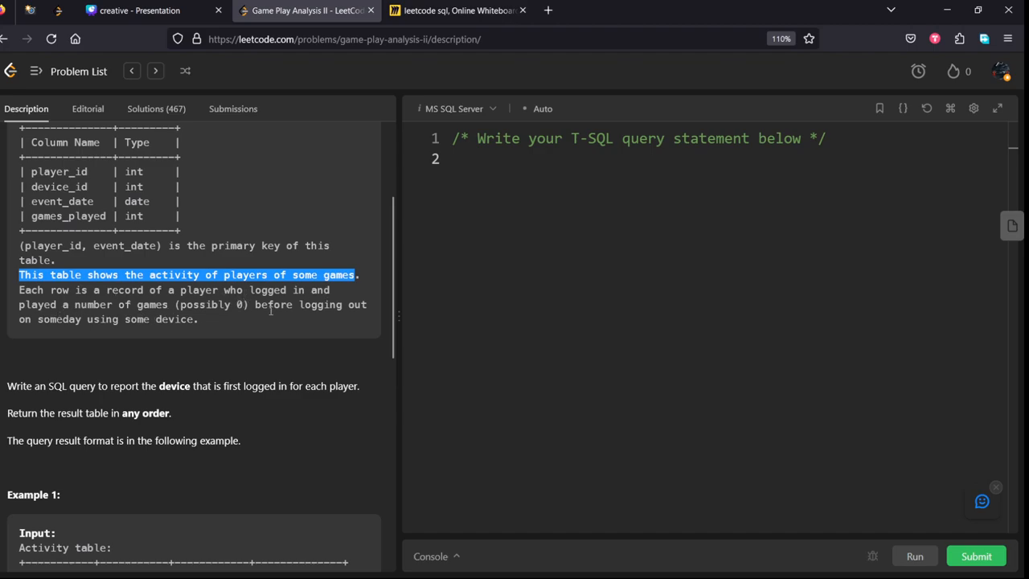
mouse_move(104, 333)
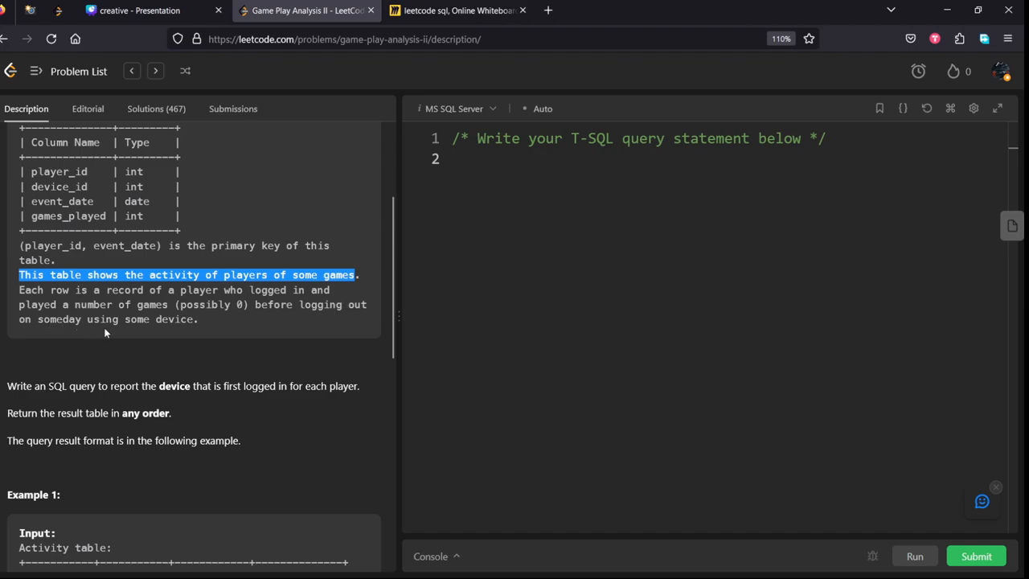
scroll(down, 3)
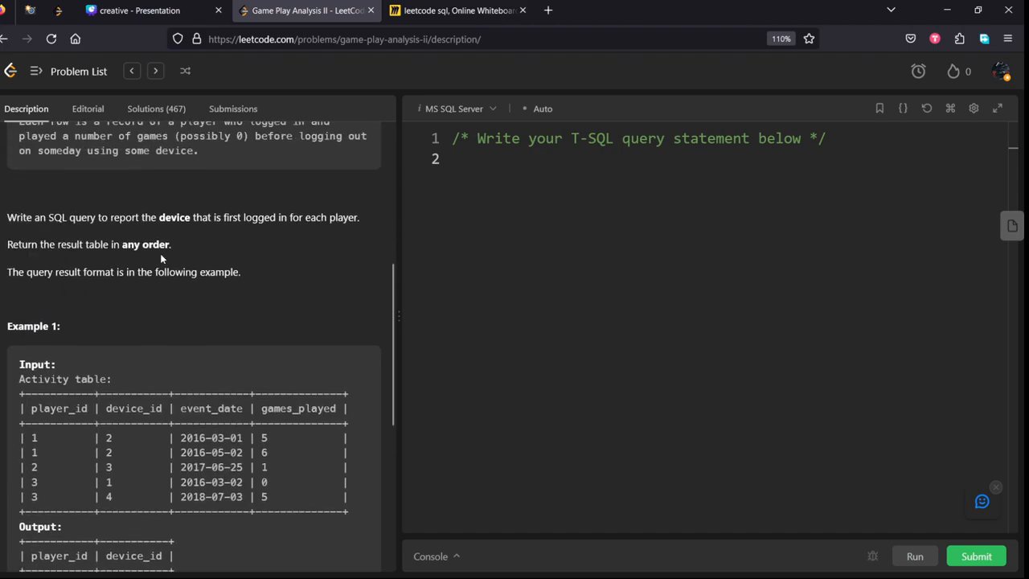
drag(7, 217, 191, 217)
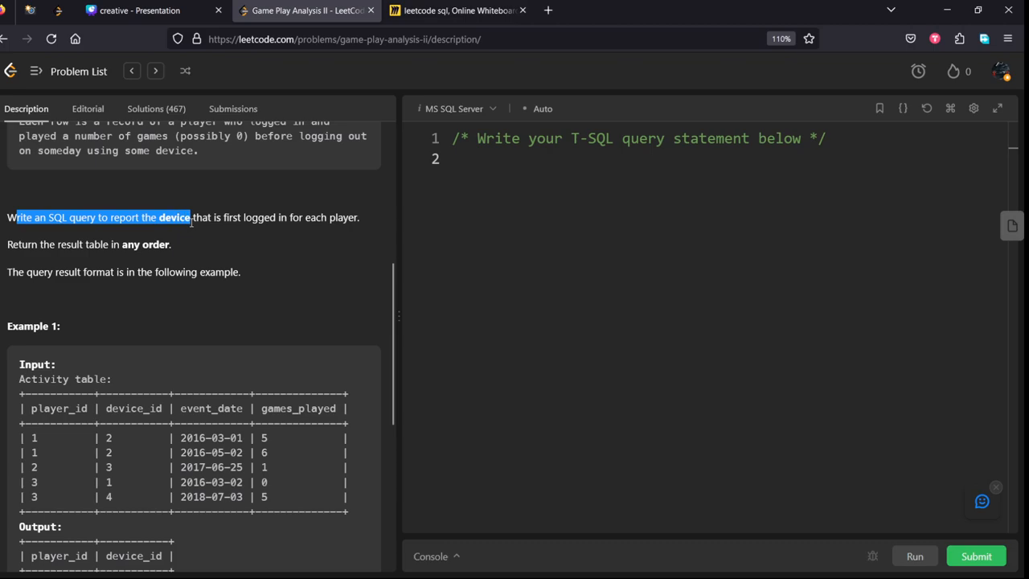
drag(190, 217, 201, 218)
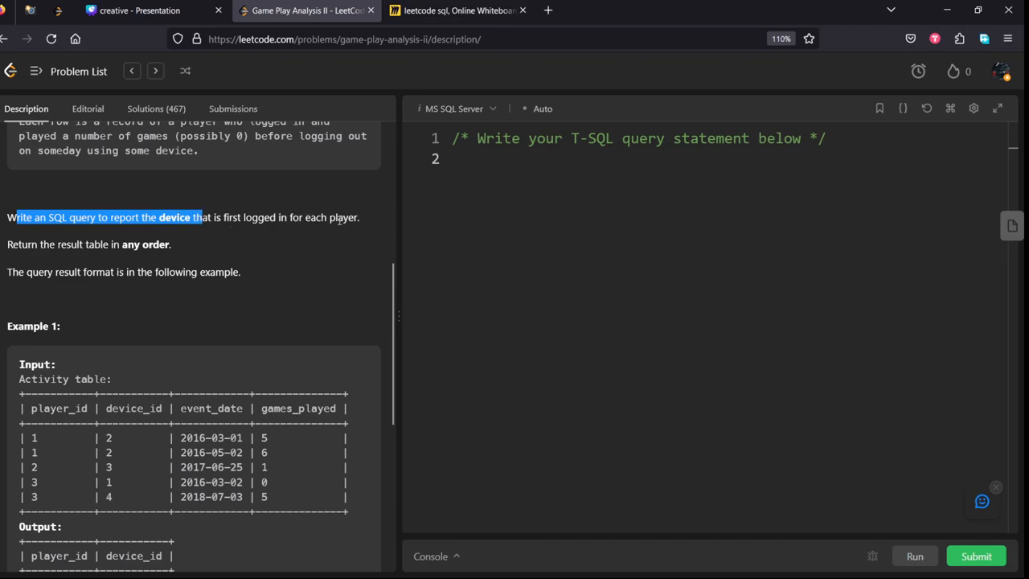
mouse_move(370, 219)
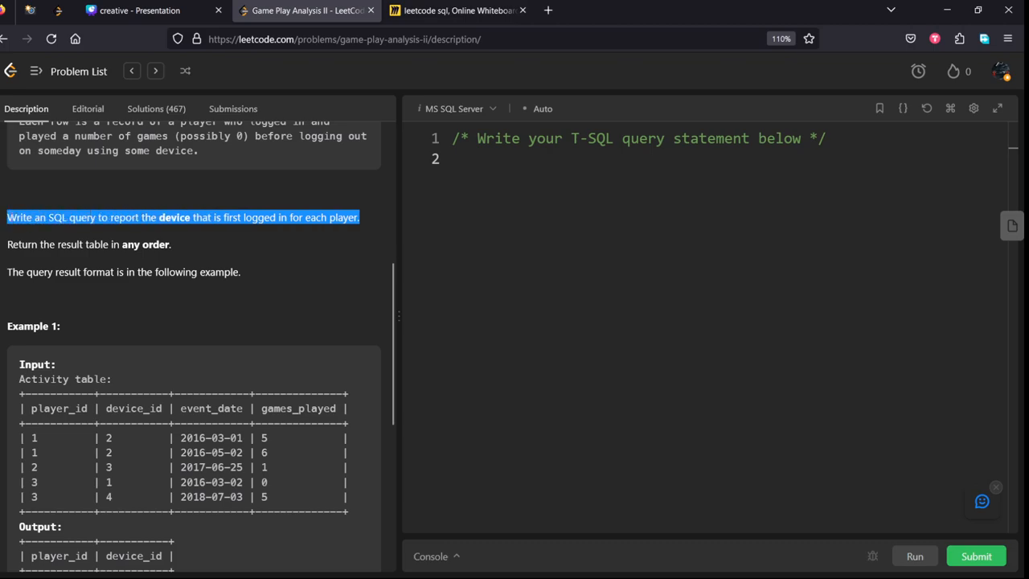
mouse_move(162, 267)
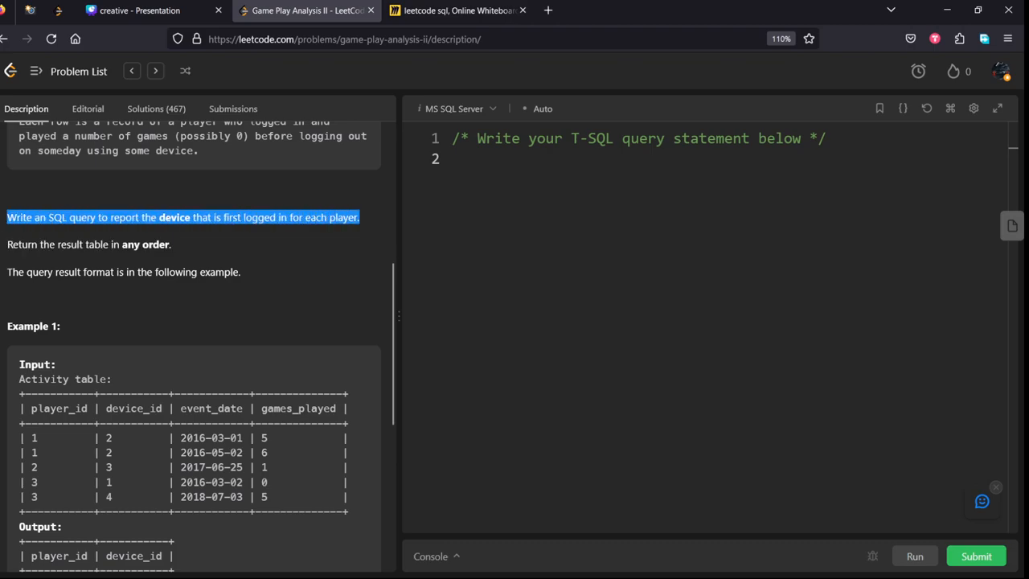
- Move to the Miro board and pick the freehand drawing tool
scroll(down, 3)
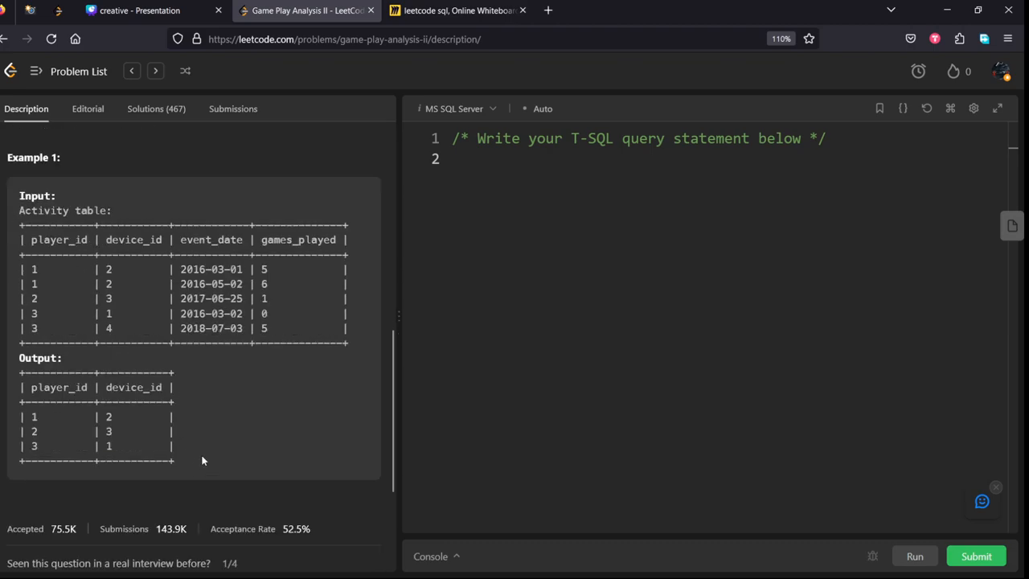
click(458, 10)
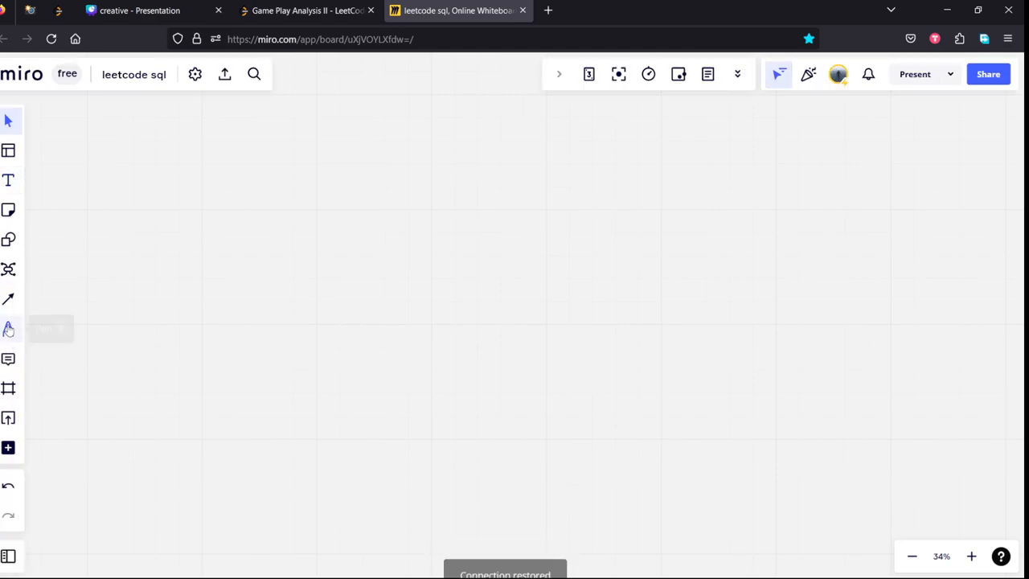
click(8, 328)
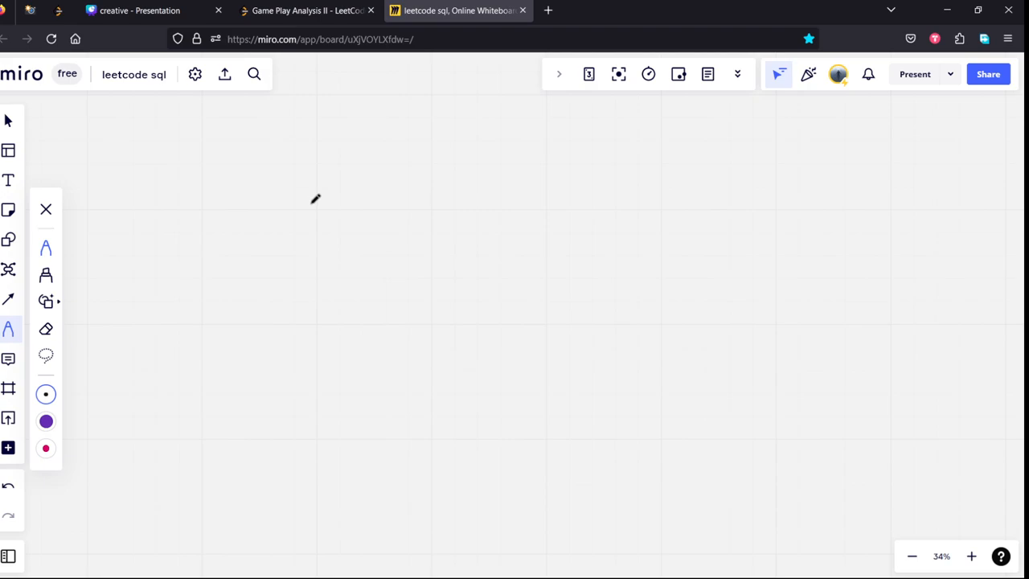
click(305, 10)
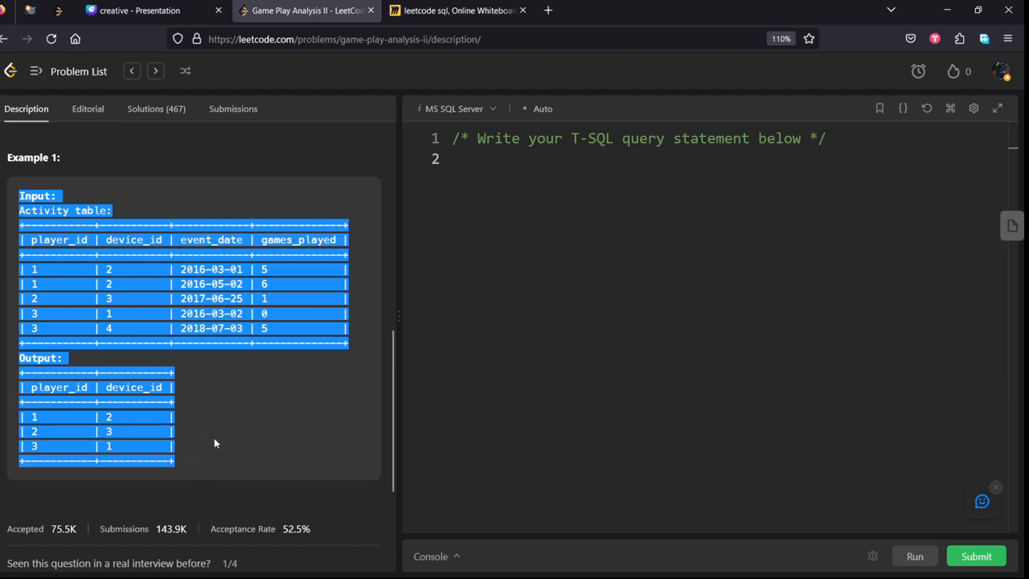
click(458, 10)
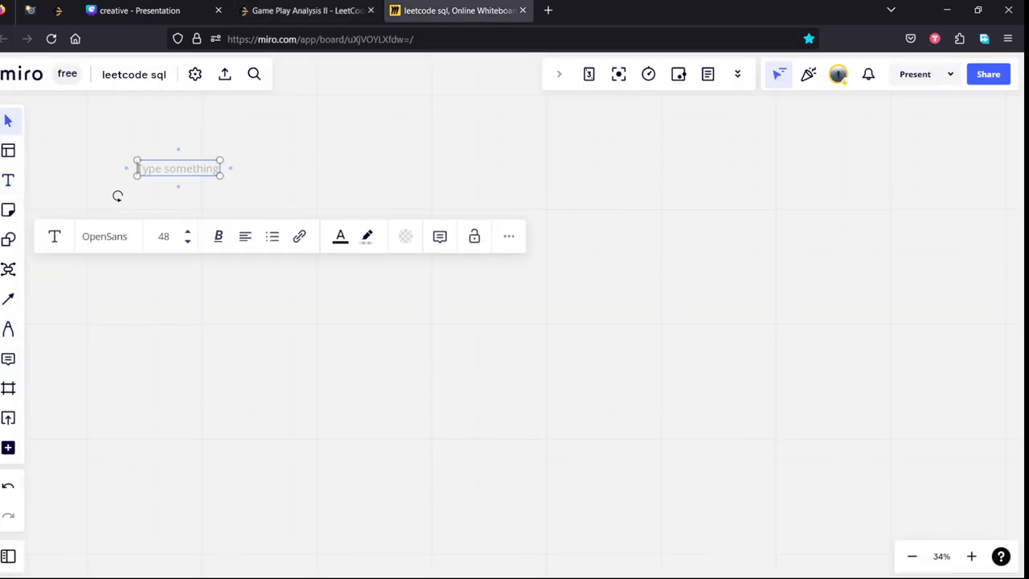
- Label 'Input:', circle players' earliest event dates and strike through later rows
text(Input:)
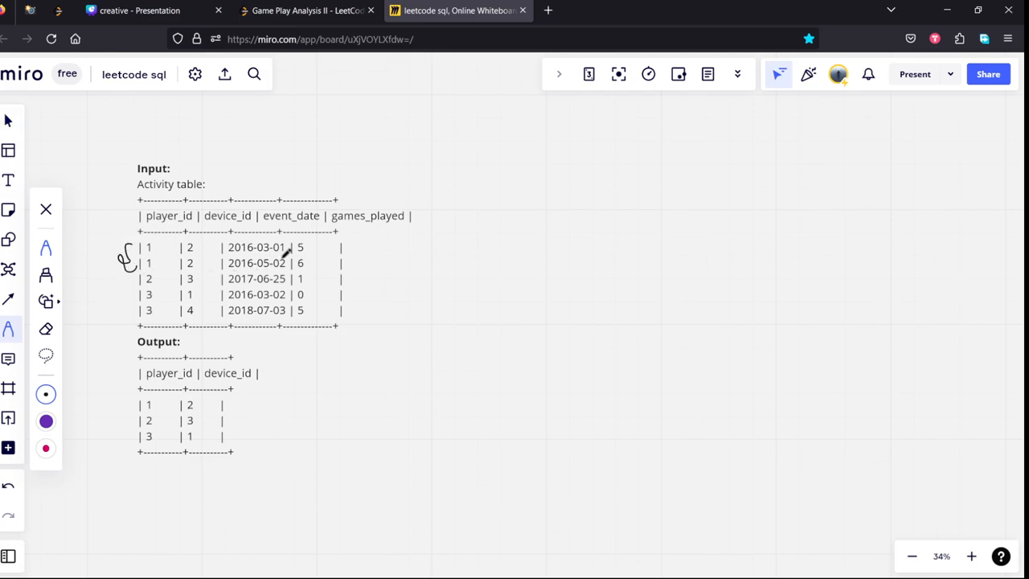
drag(285, 253, 422, 213)
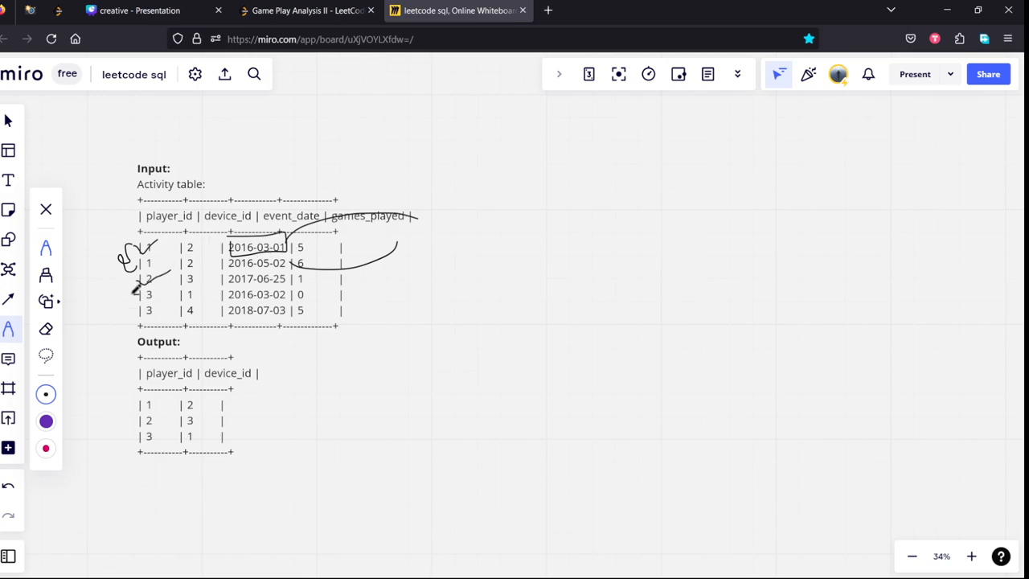
drag(136, 289, 137, 318)
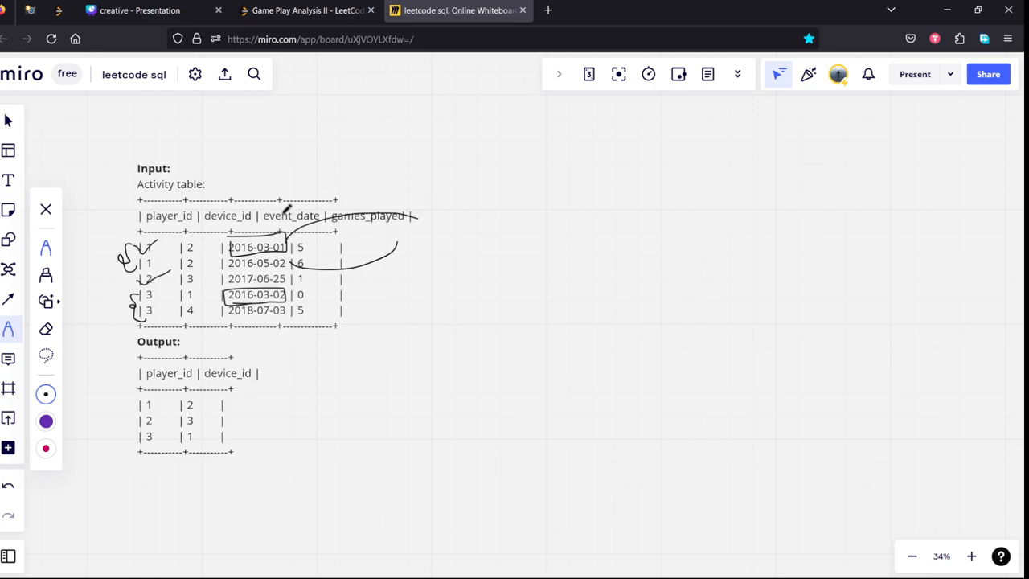
drag(213, 201, 233, 176)
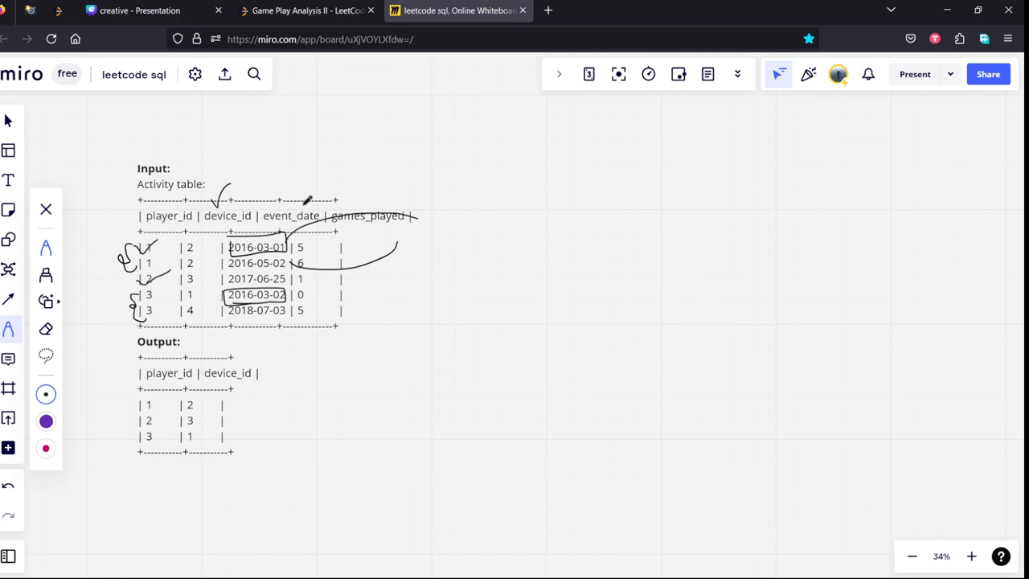
mouse_move(46, 328)
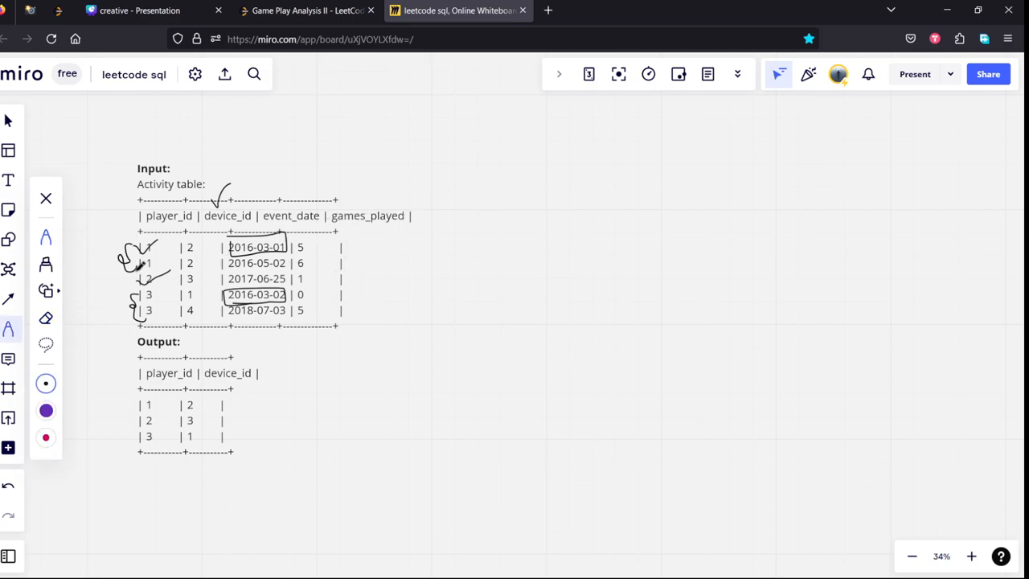
drag(132, 270, 393, 264)
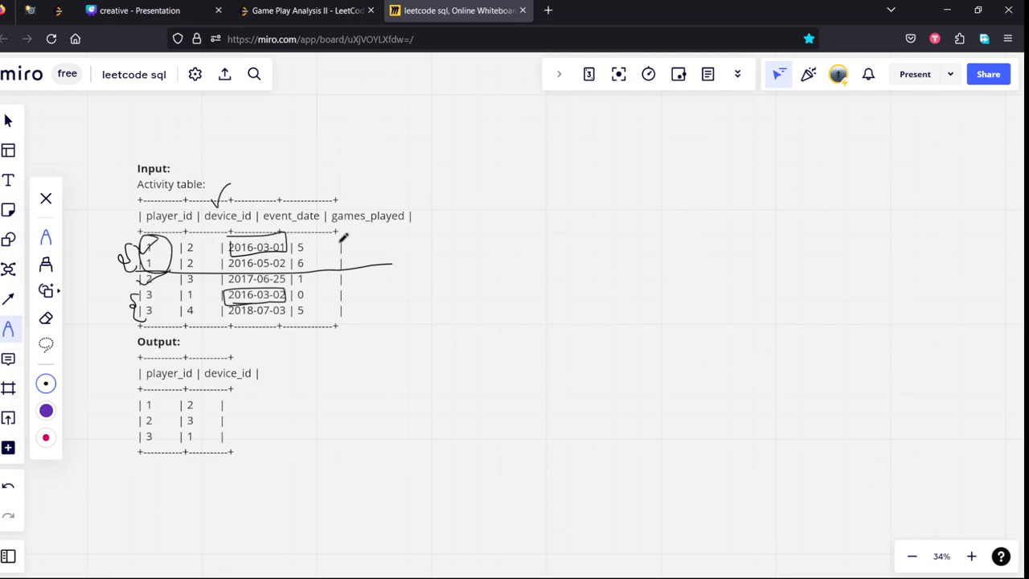
drag(344, 241, 348, 262)
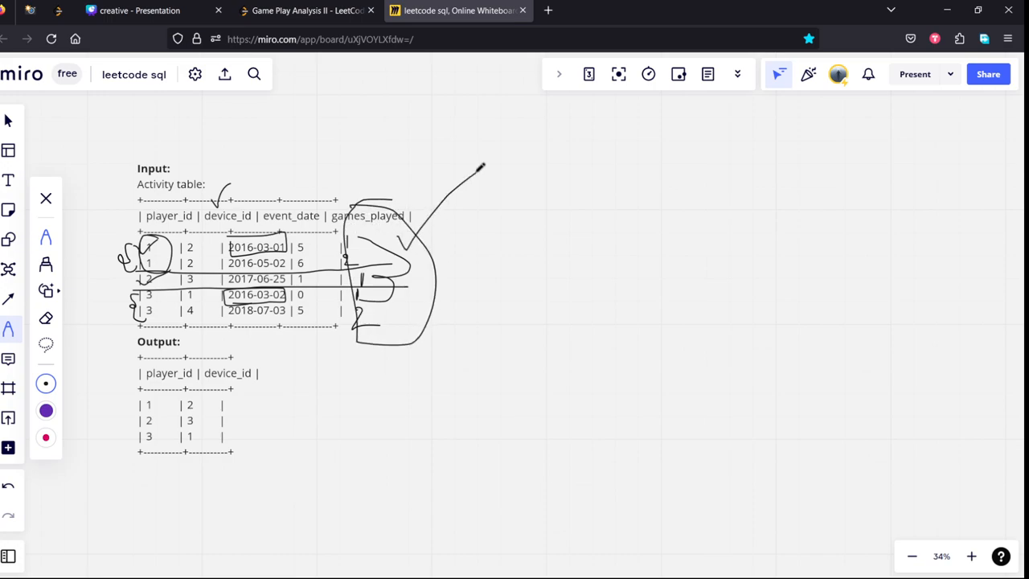
- Bring the LeetCode editor to the front after a brief look at the Miro sketch
click(306, 10)
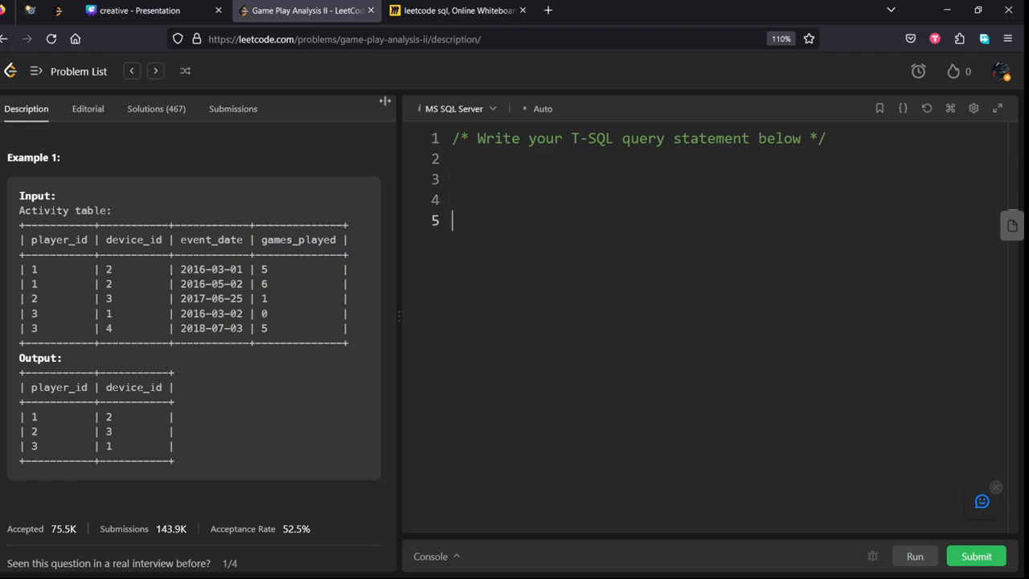
click(459, 10)
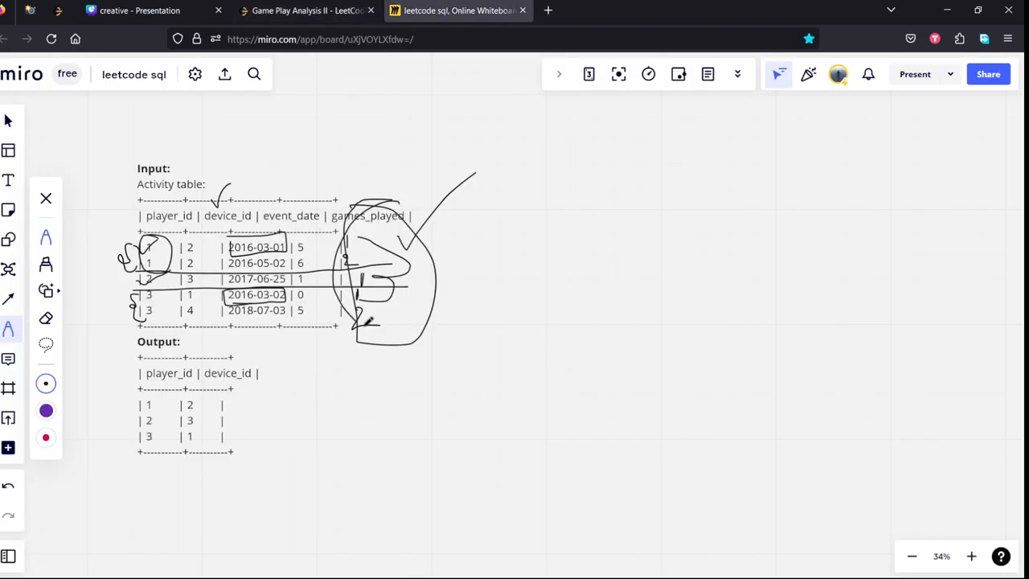
click(305, 10)
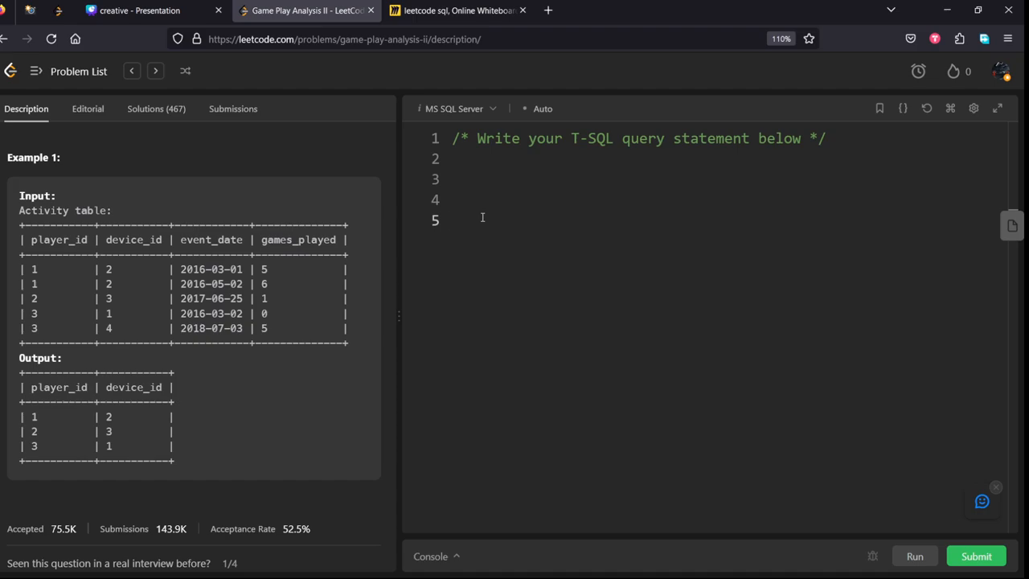
- Type 'select player_id, device_id, rank() over' into the T-SQL editor
text(sele)
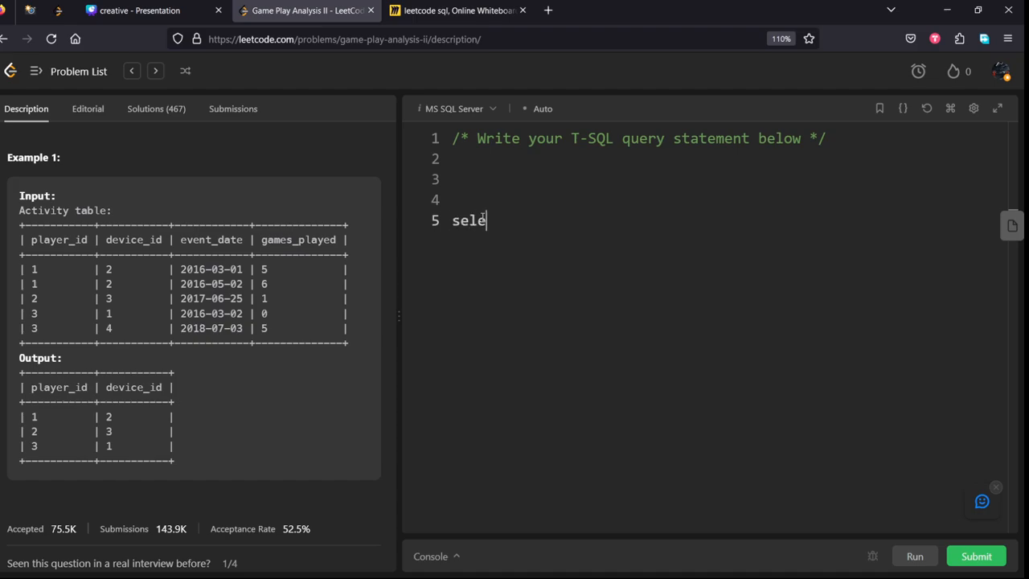
text(ct)
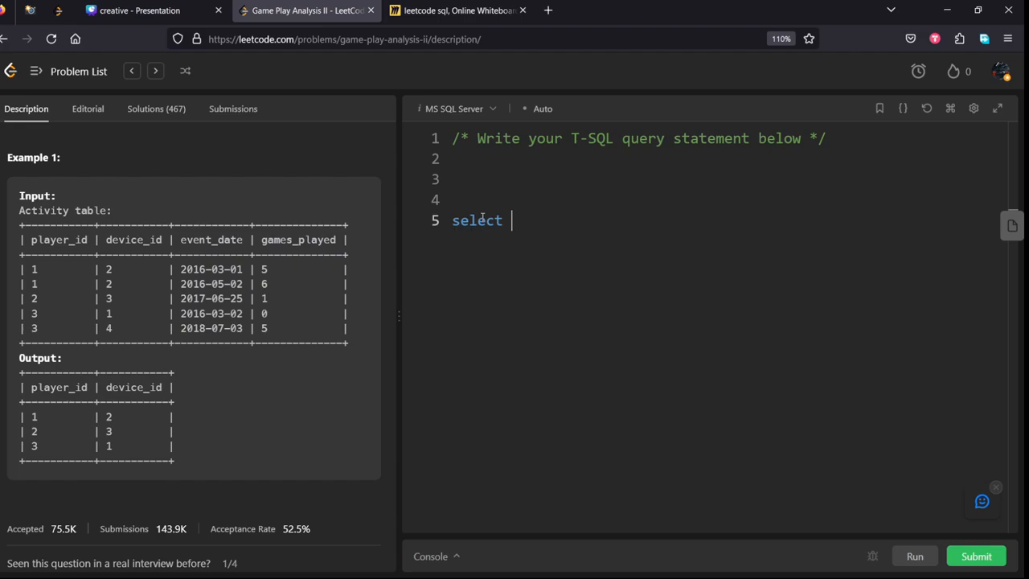
text(playe)
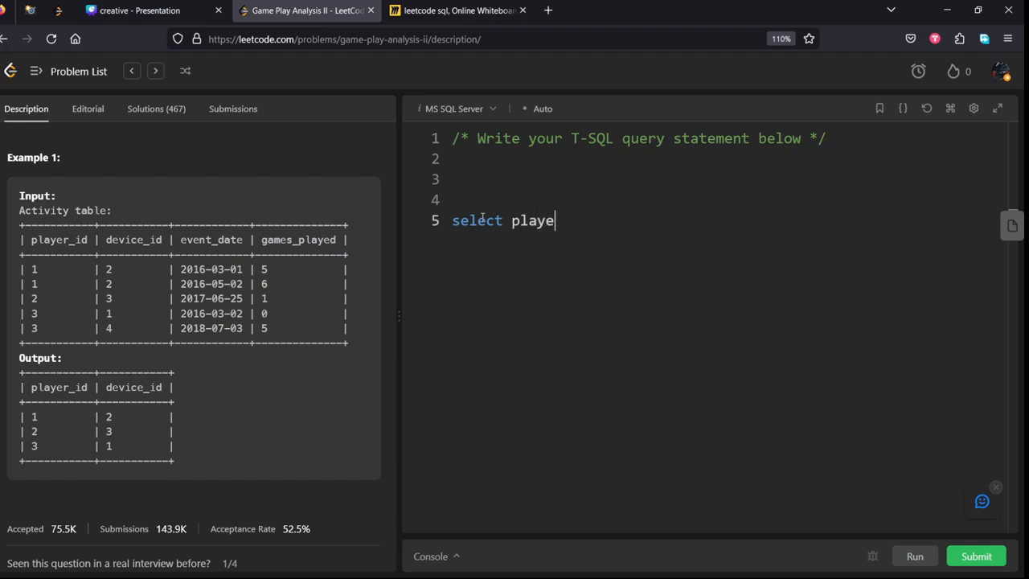
text(r_id)
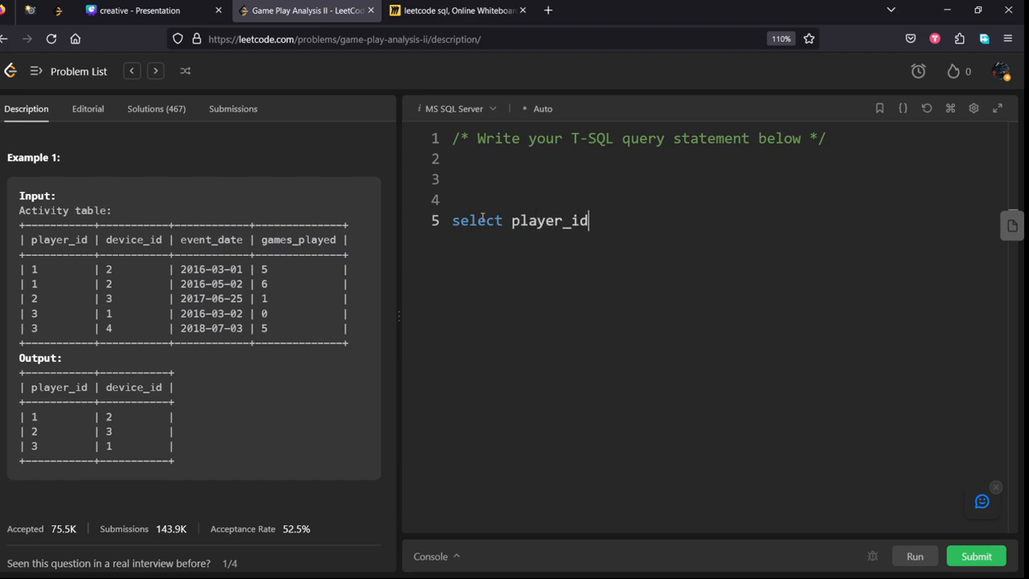
text(,dev)
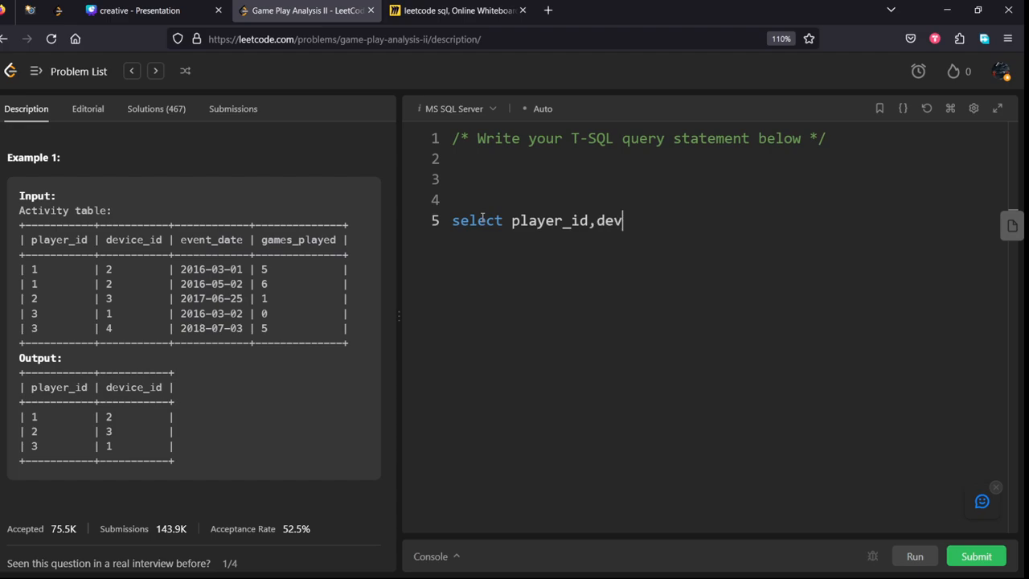
text(ice_id,)
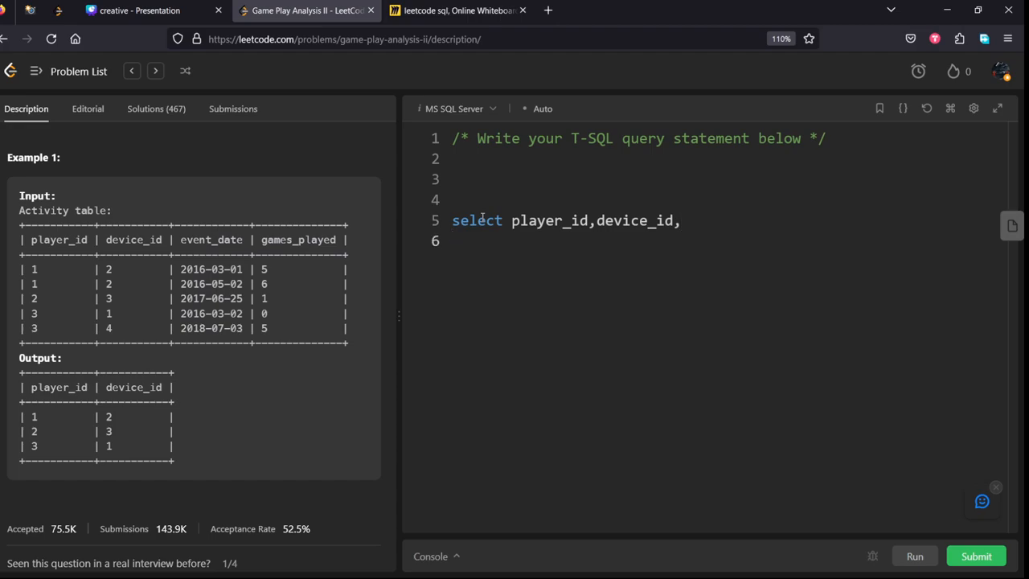
text(rank)
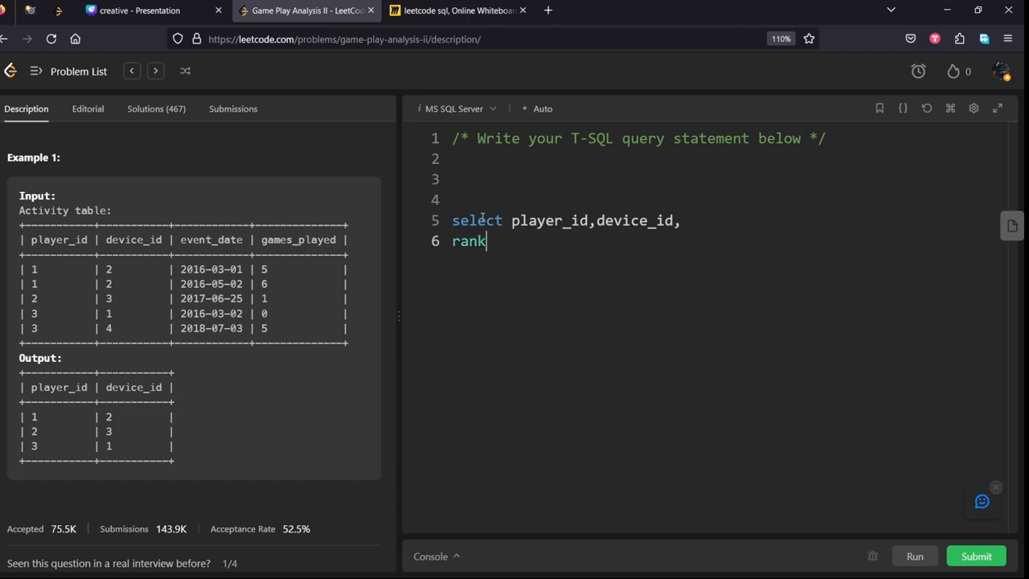
text(())
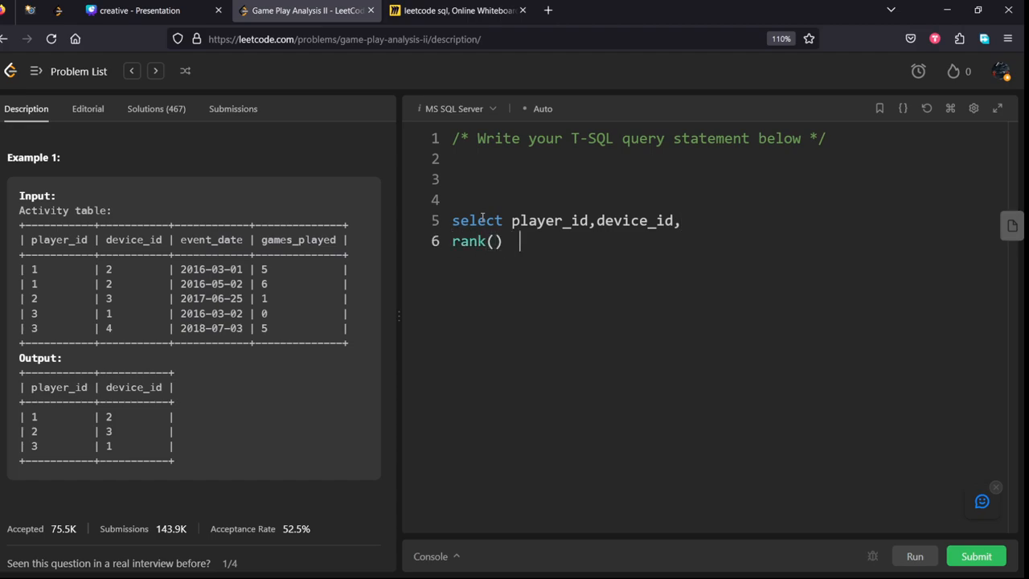
text(over)
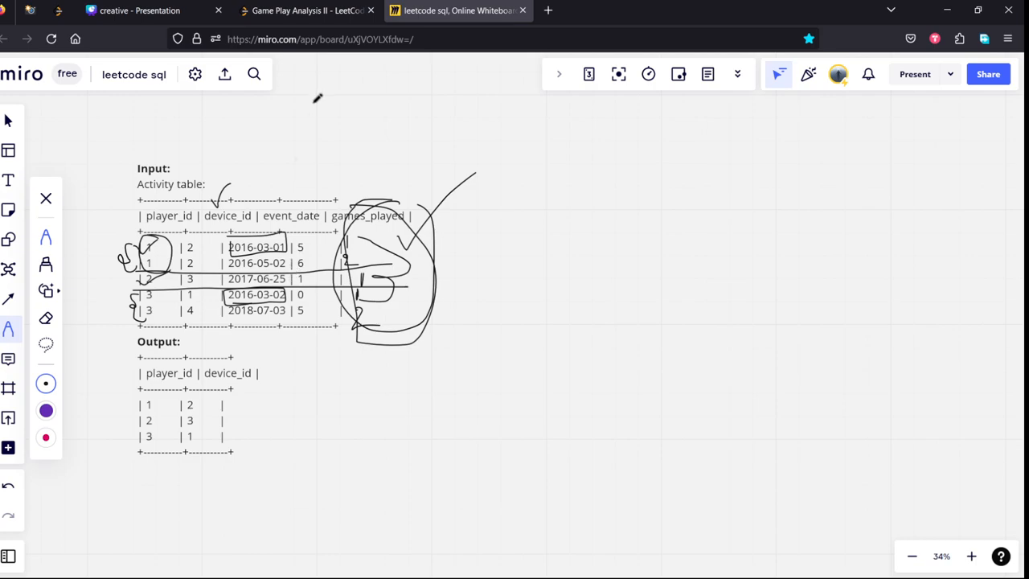
- Complete rank() over (partition by player_id order by event_date) as rk
click(305, 10)
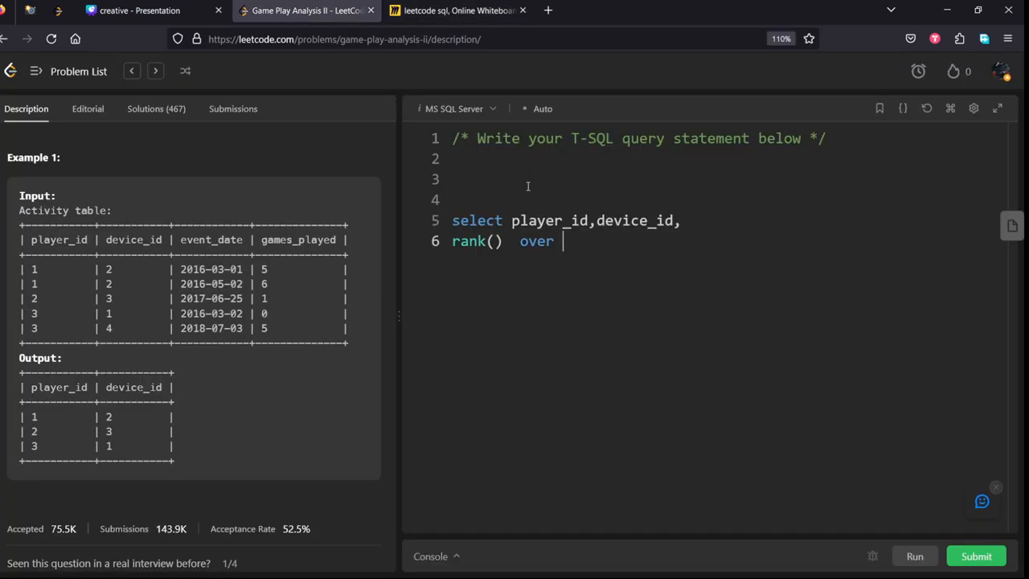
mouse_move(575, 242)
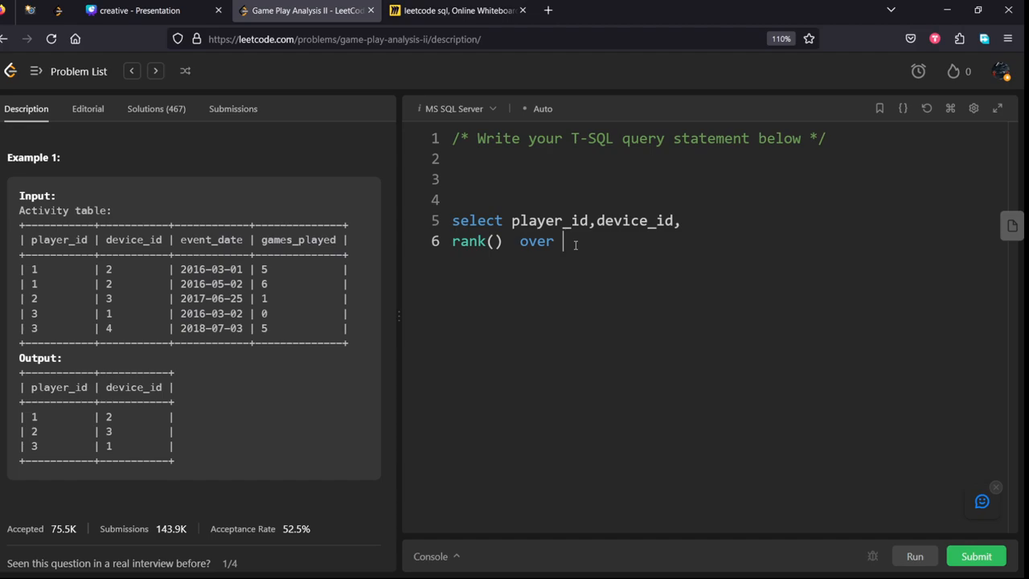
text(())
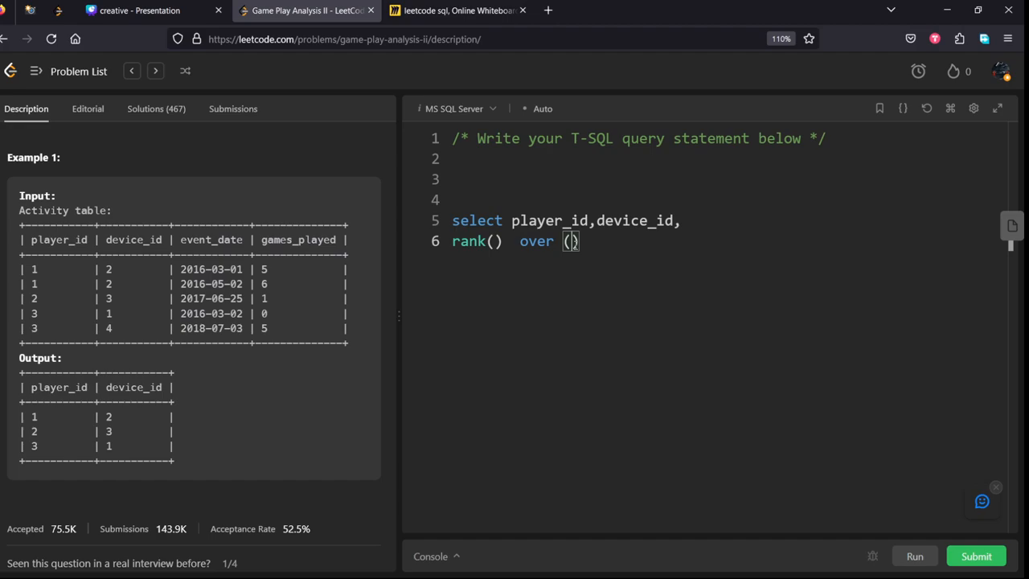
text(player_id)
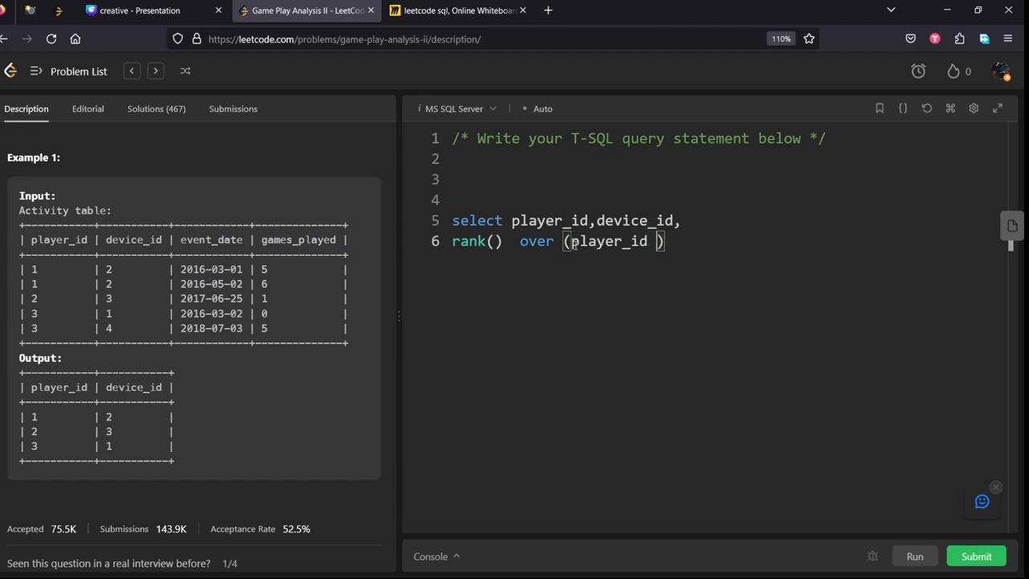
text(order)
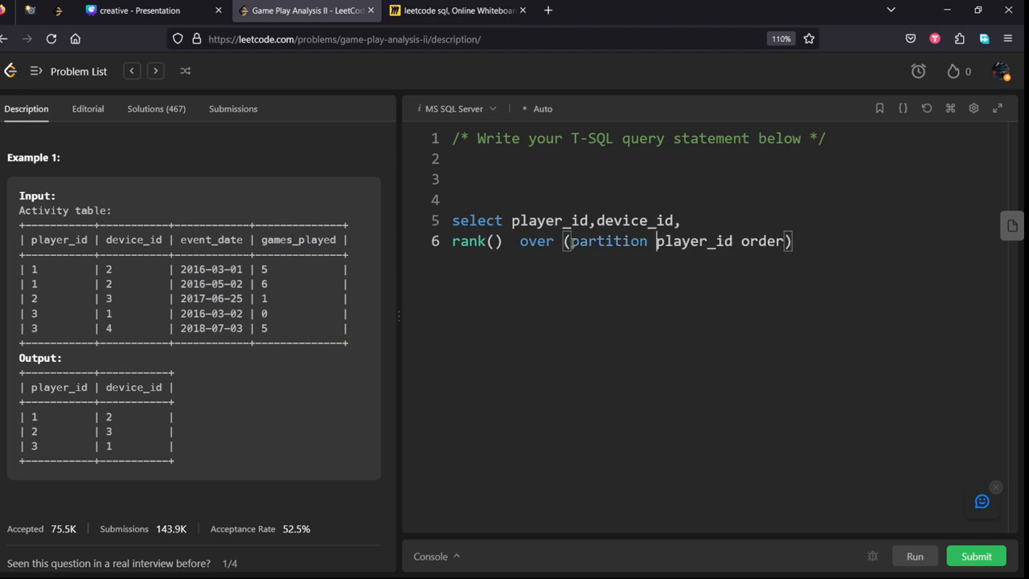
text(by)
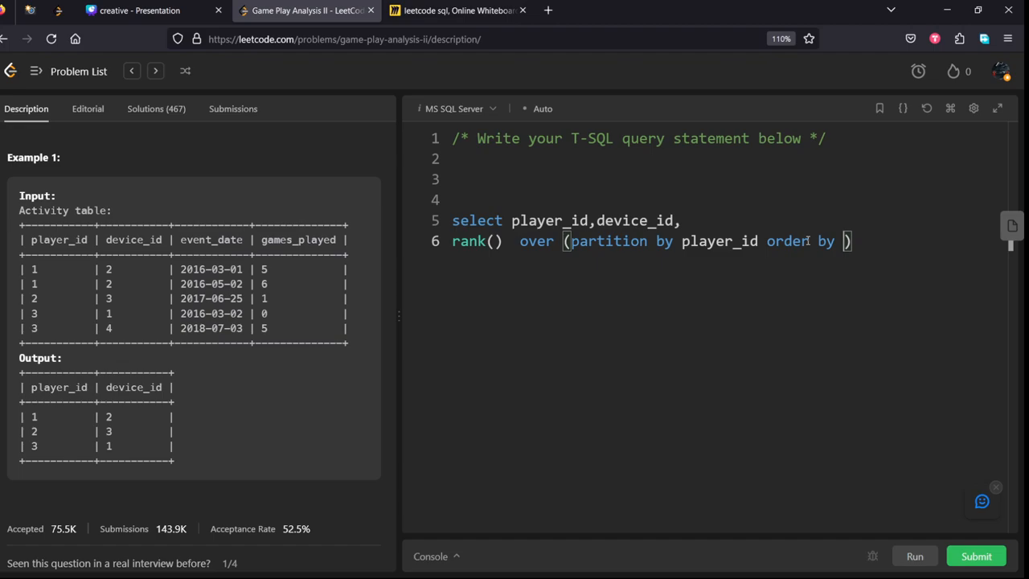
key(Backspace)
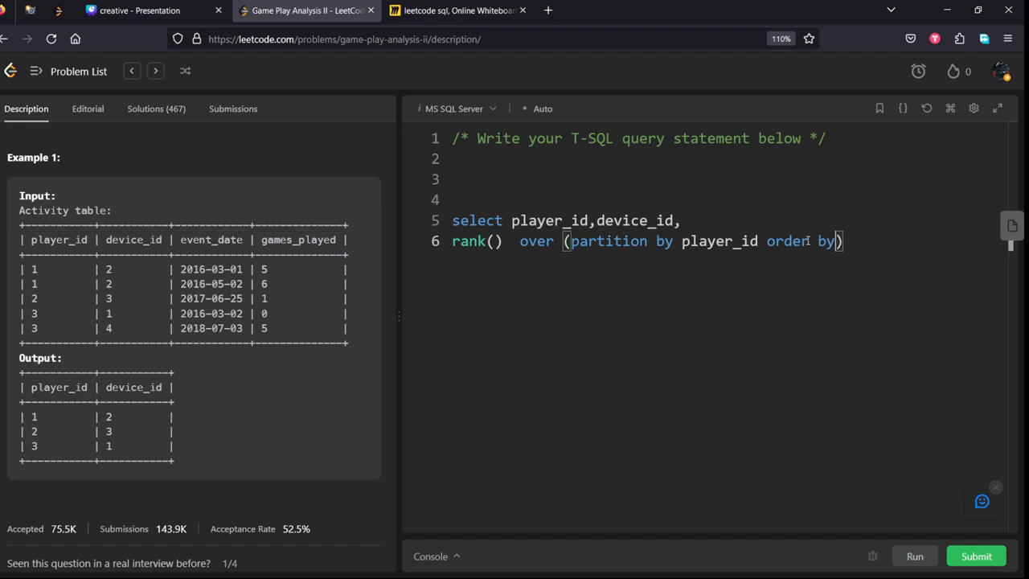
text(devent)
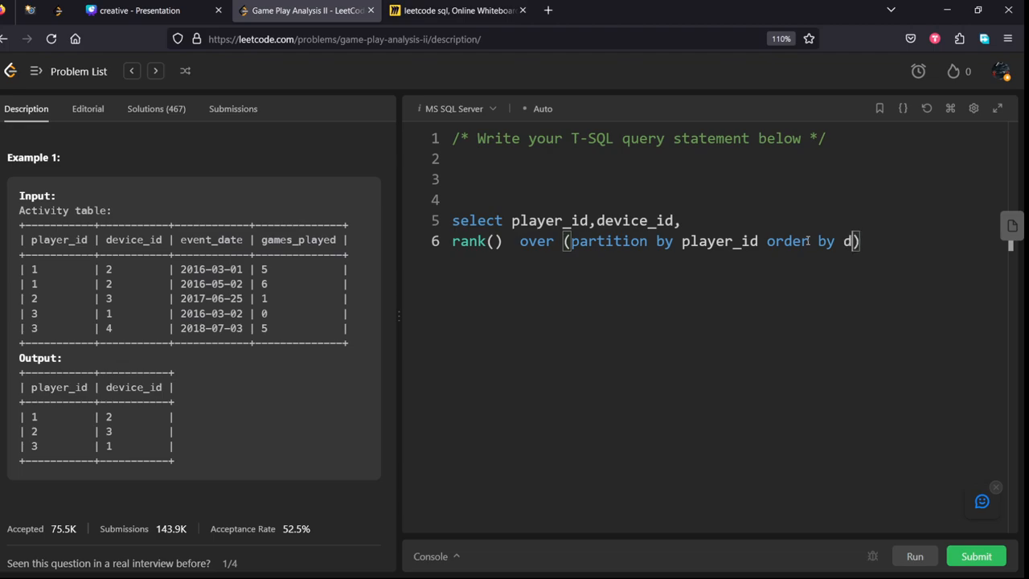
text(event)
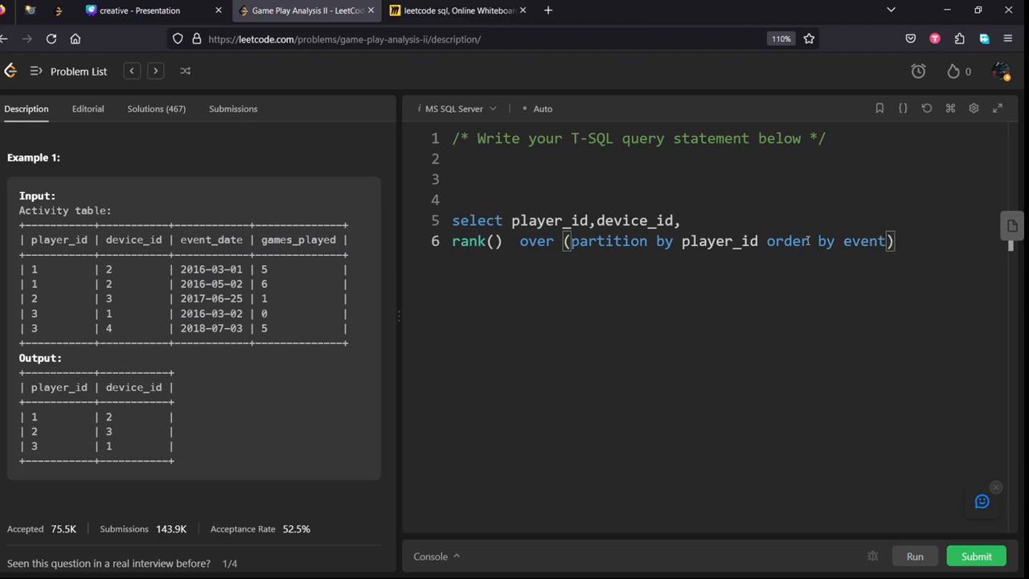
text(_date)
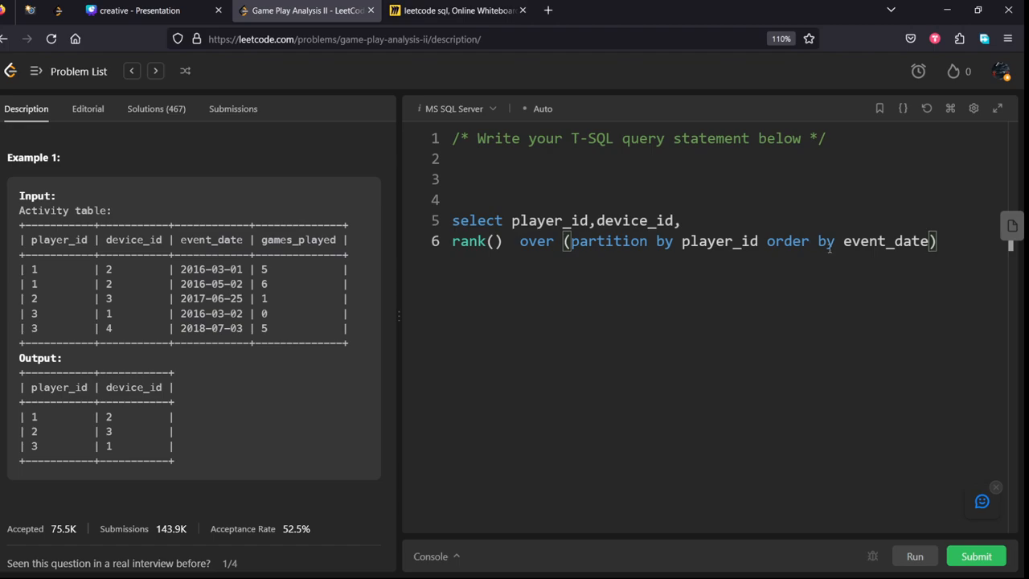
text(a)
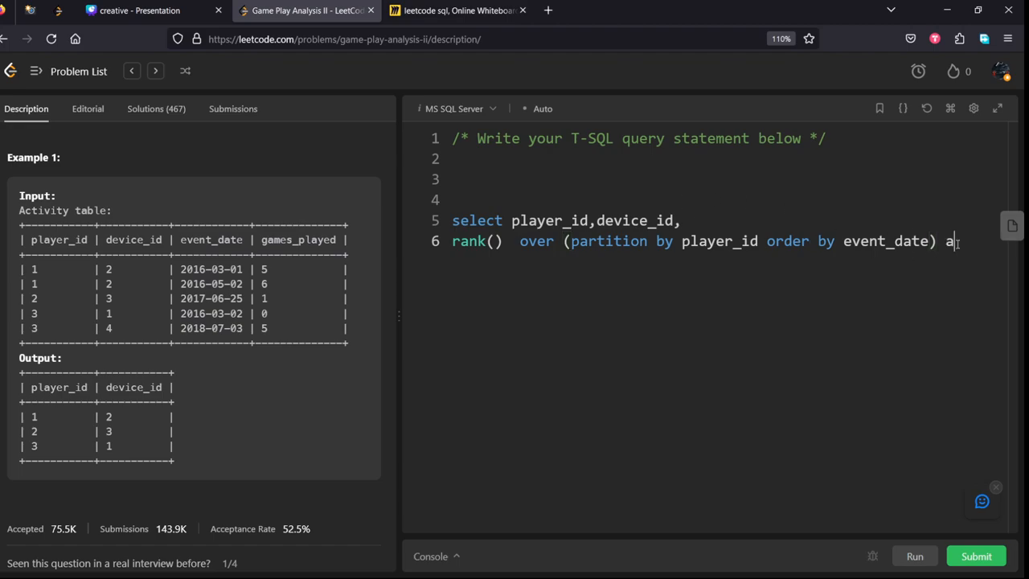
click(459, 11)
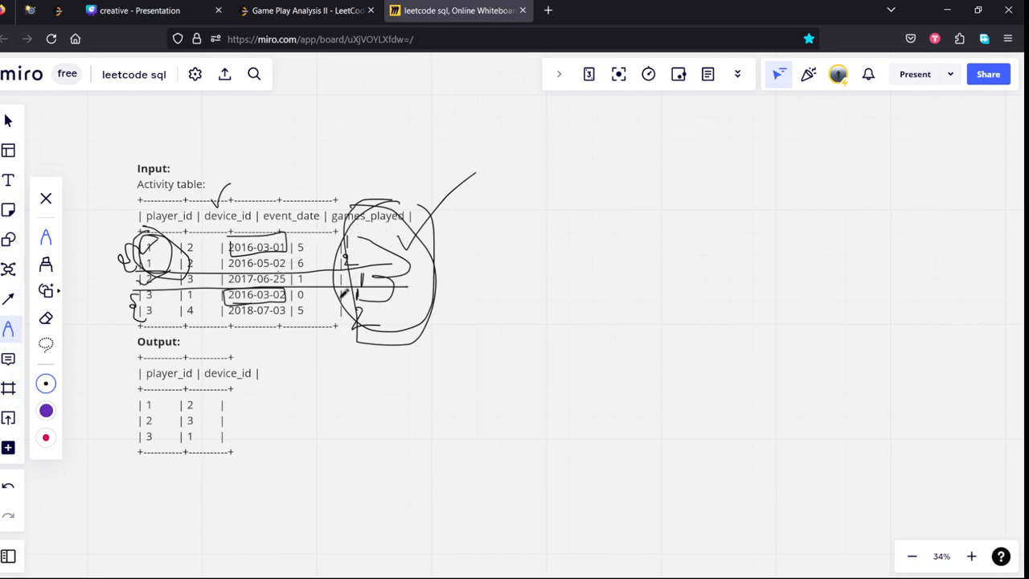
click(306, 10)
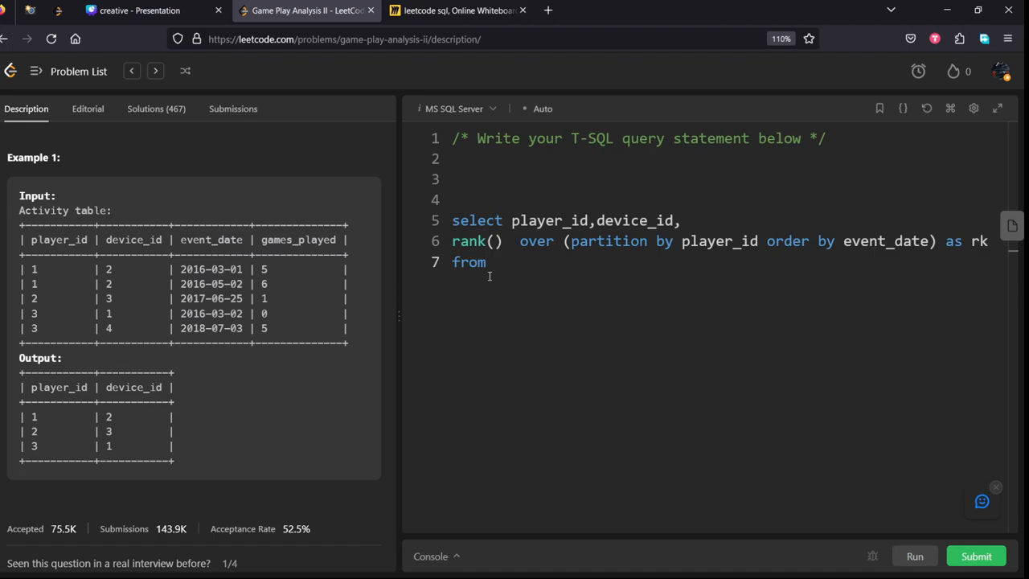
- Add 'from Activity' and start an outer select above the ranking query
text(Activi)
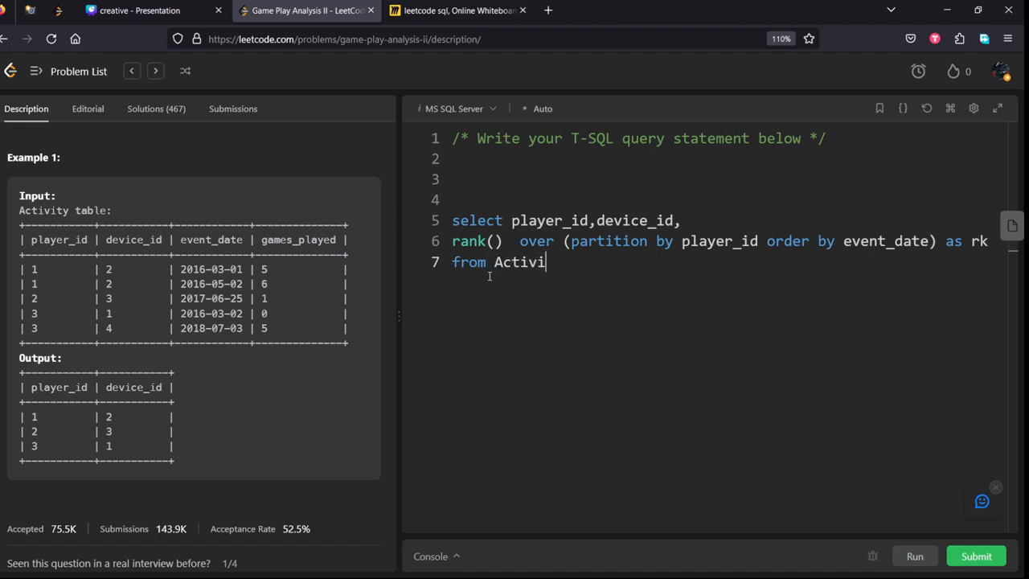
text(ty)
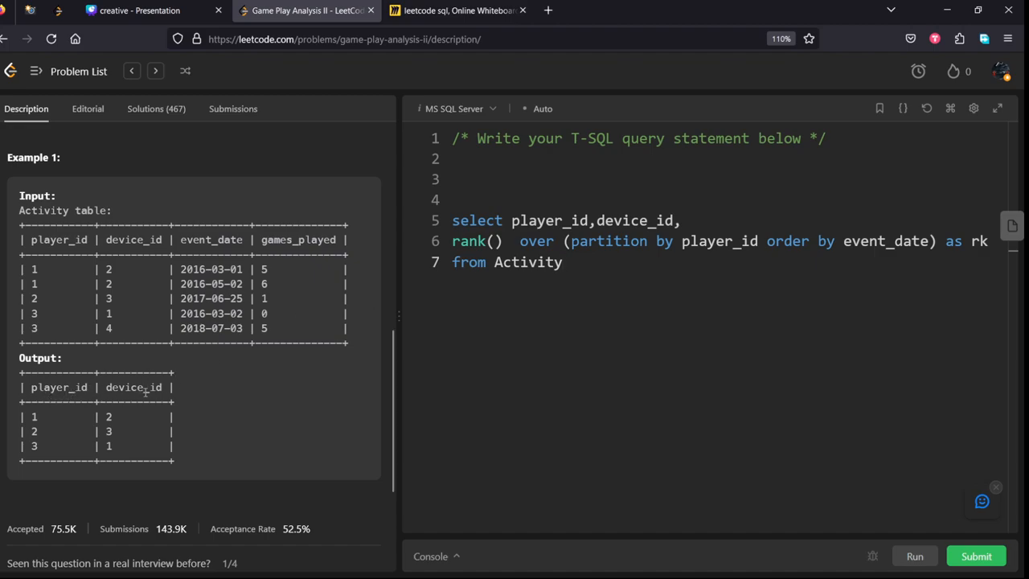
mouse_move(794, 255)
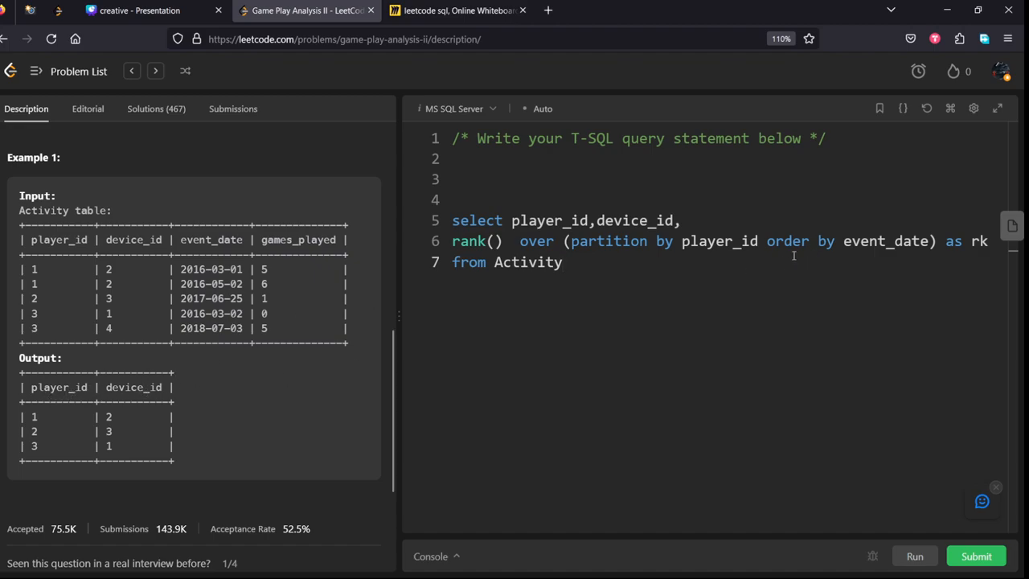
text(select play)
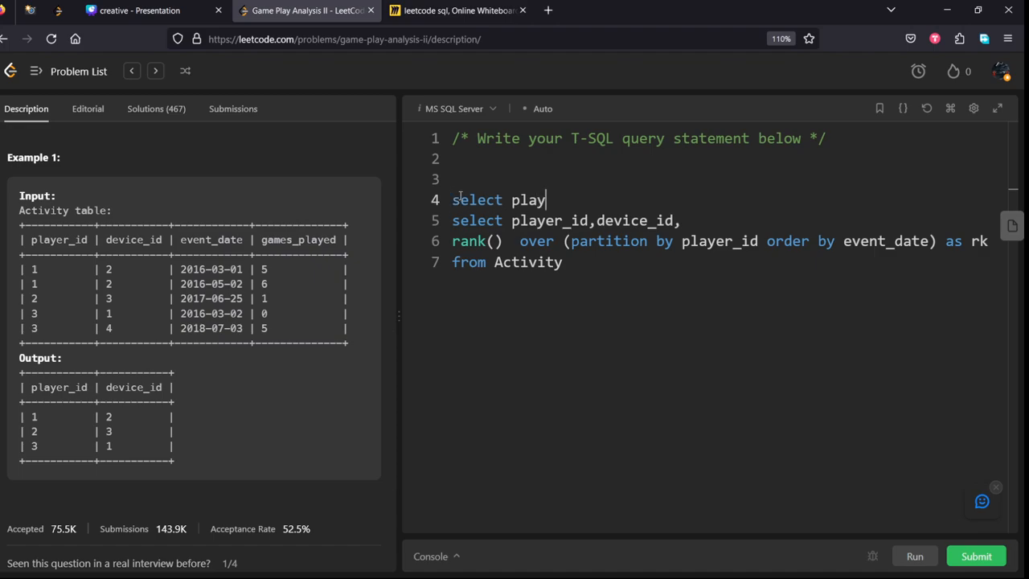
- Wrap it as 'select player_id, device_id from ( … ) a where rk = 1'
text(er_id)
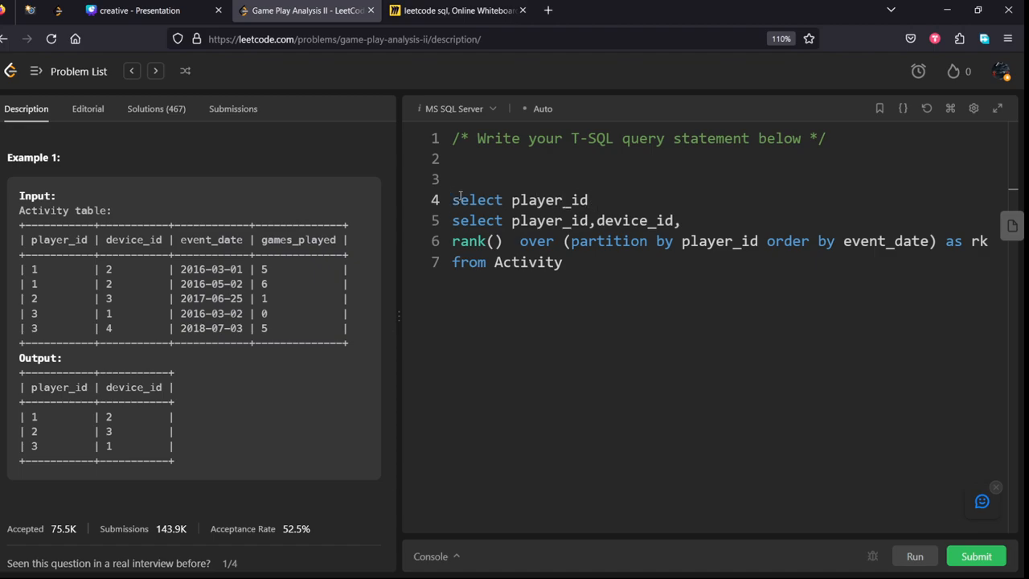
text(,devi)
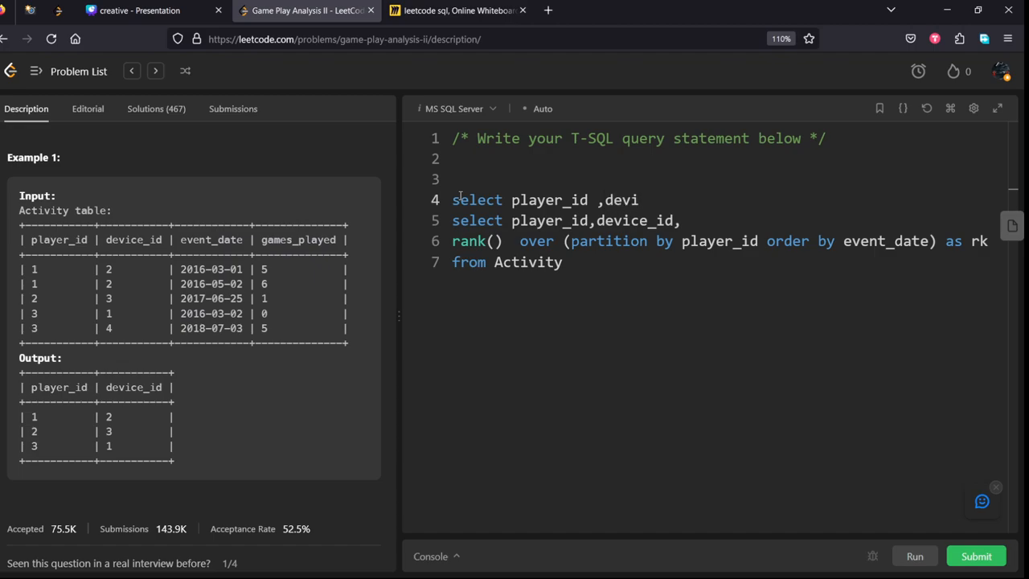
text(ce_id)
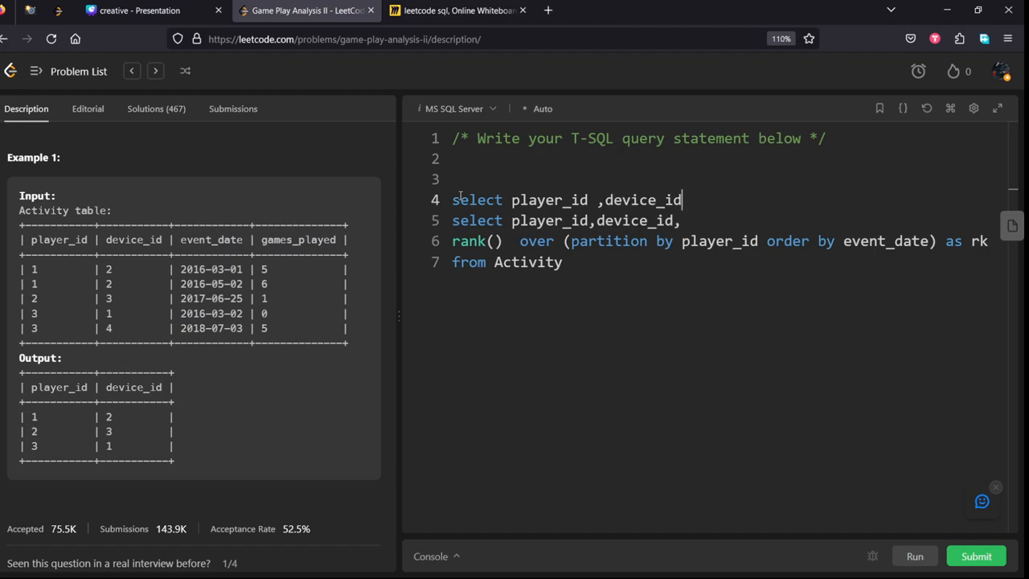
text(fr)
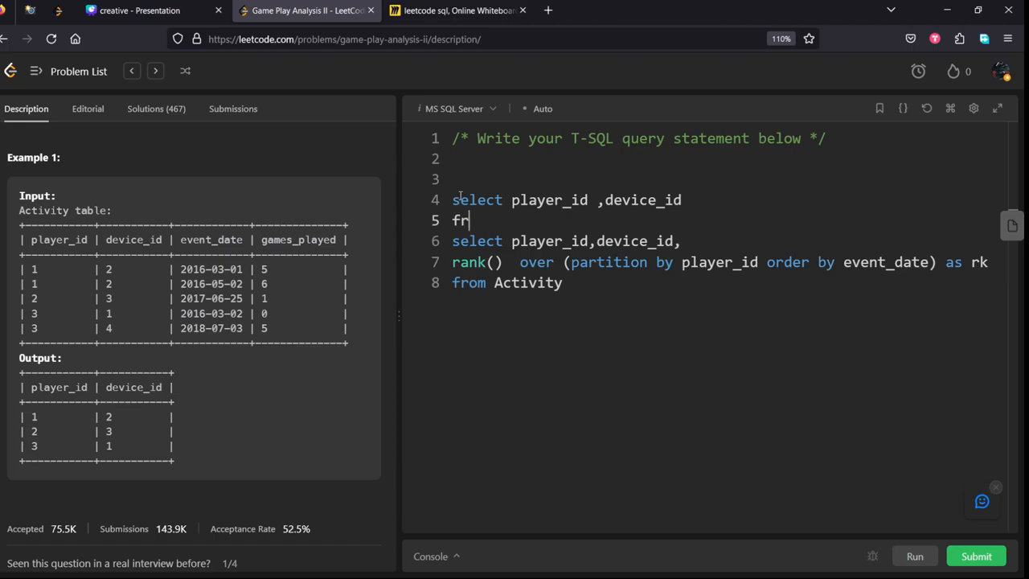
text(om)
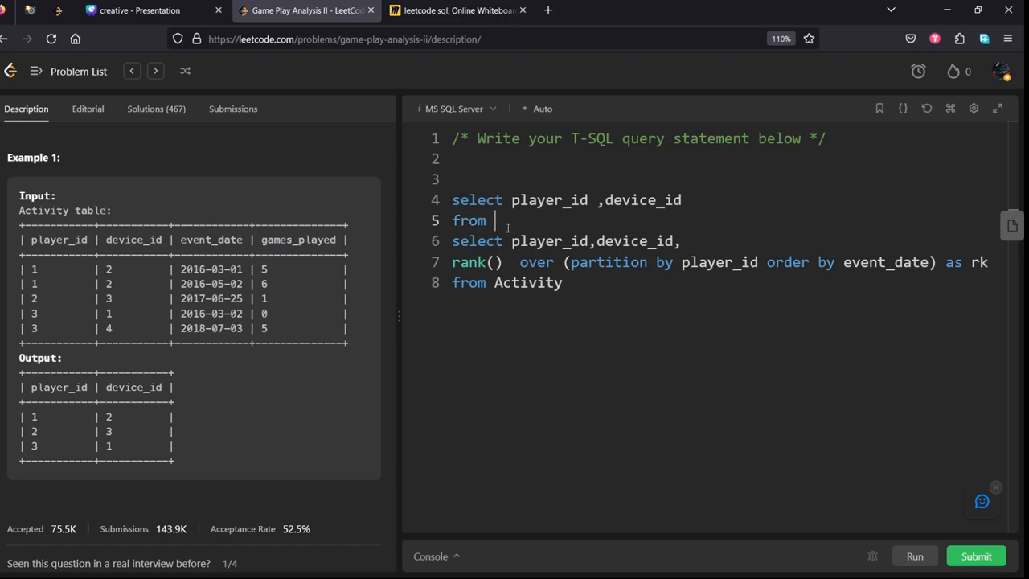
text(()
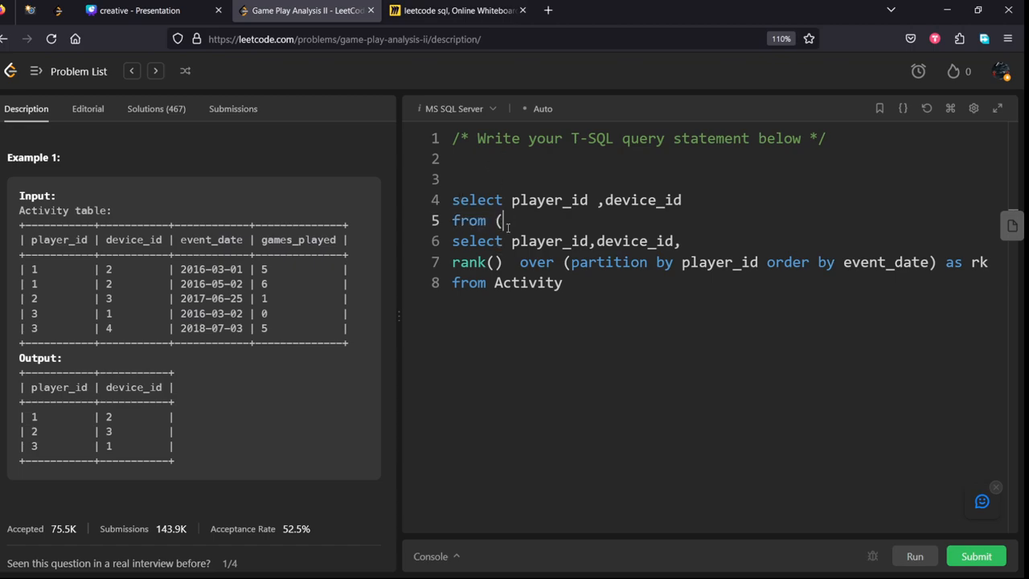
text())
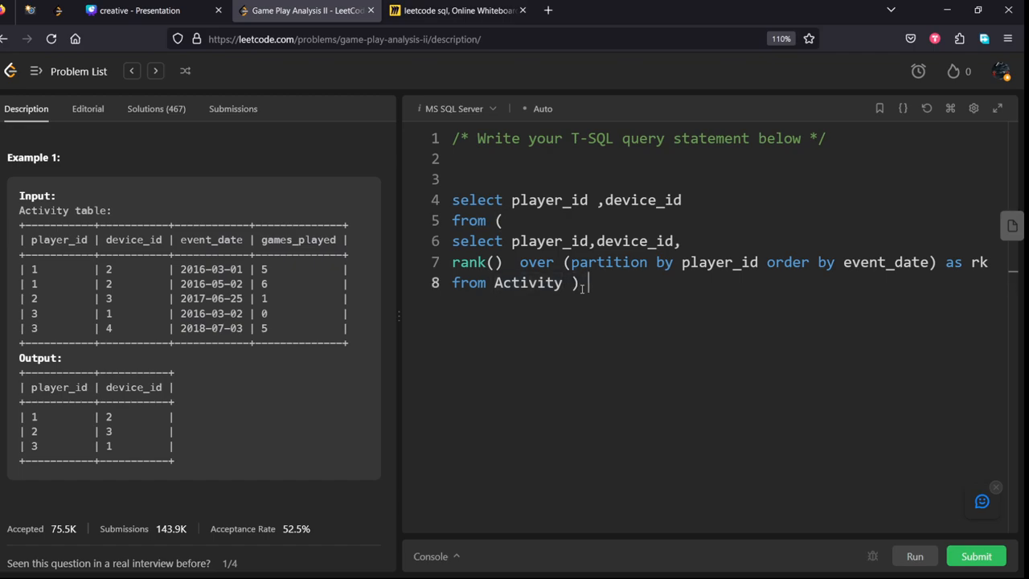
text(a)
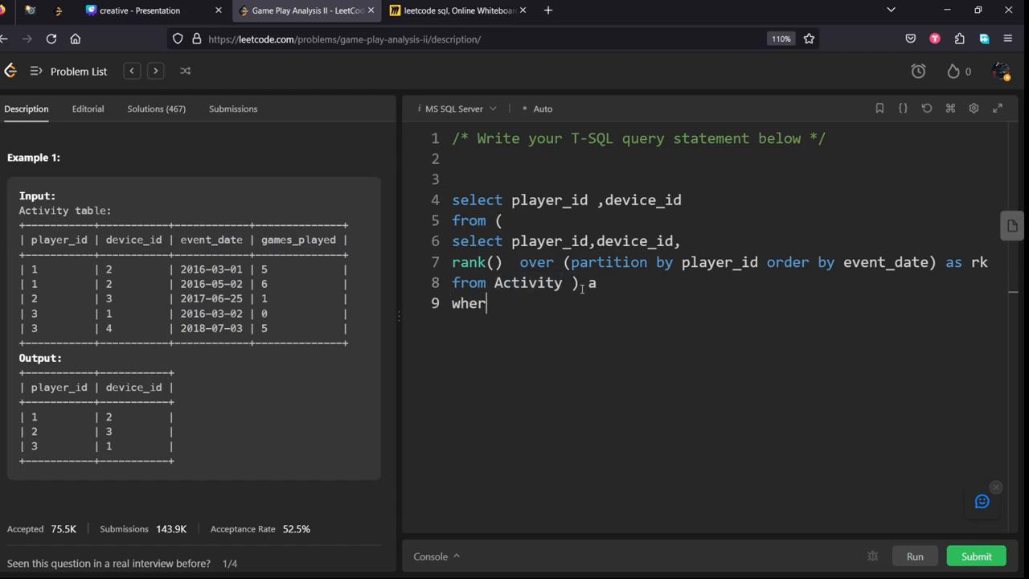
text(e rk = 1)
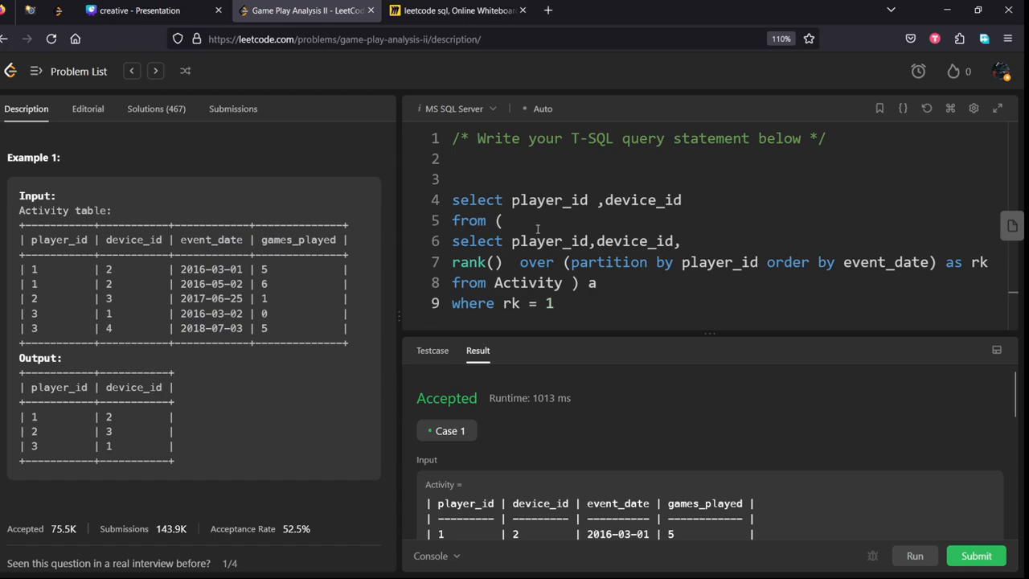
scroll(down, 3)
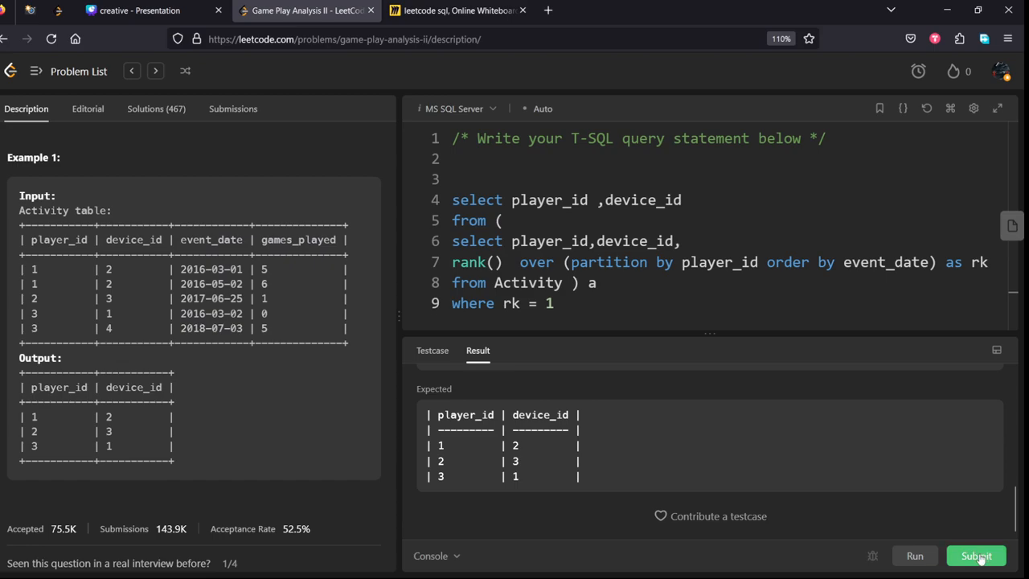
- Submit the query, then resubmit after the Time Limit Exceeded verdict
click(975, 556)
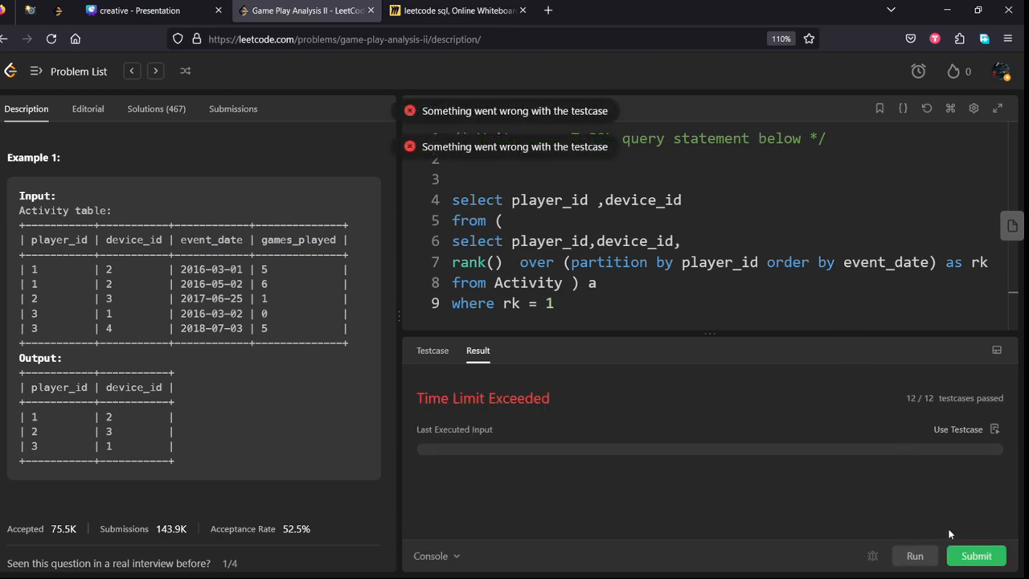
click(977, 556)
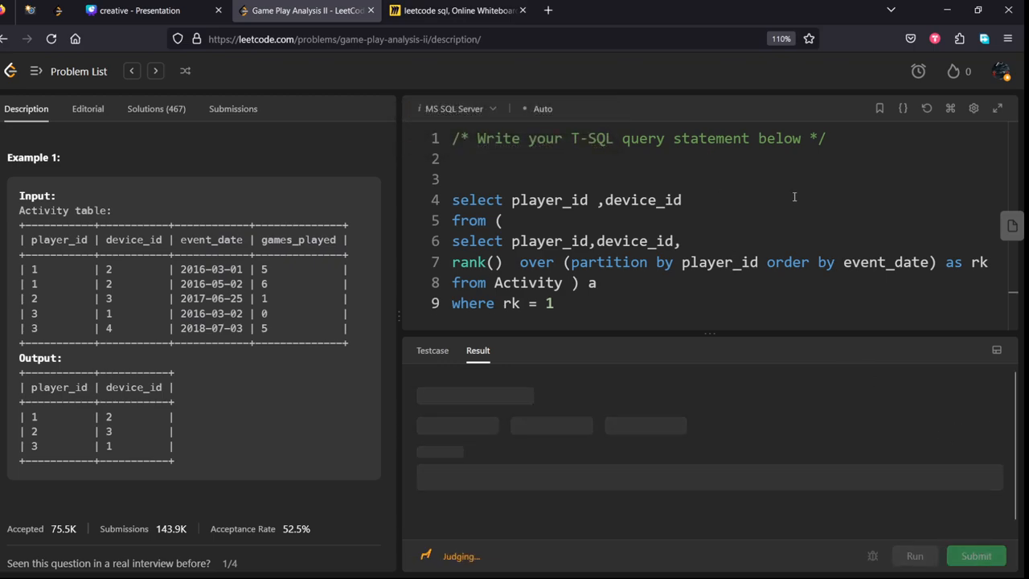
mouse_move(797, 201)
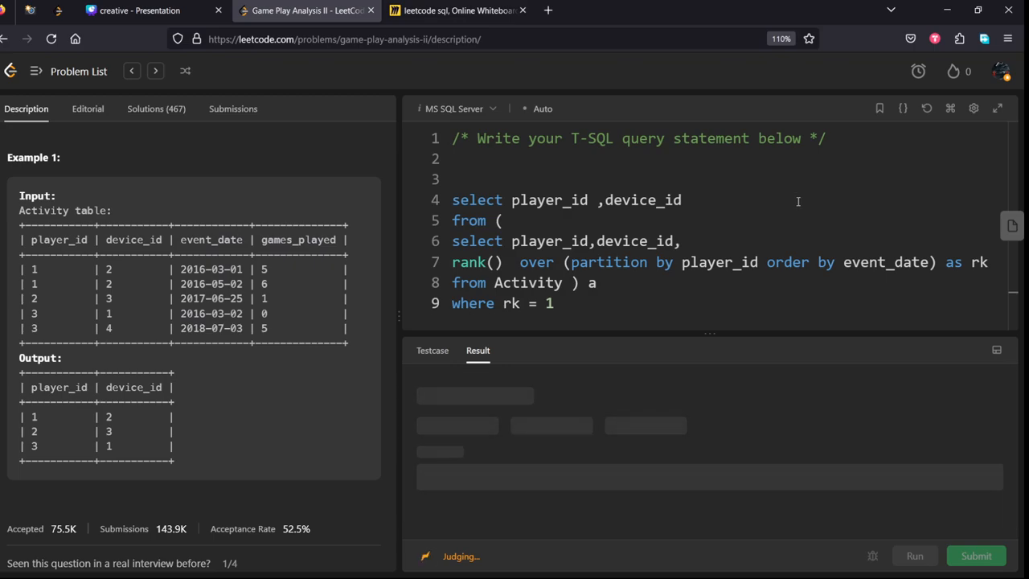